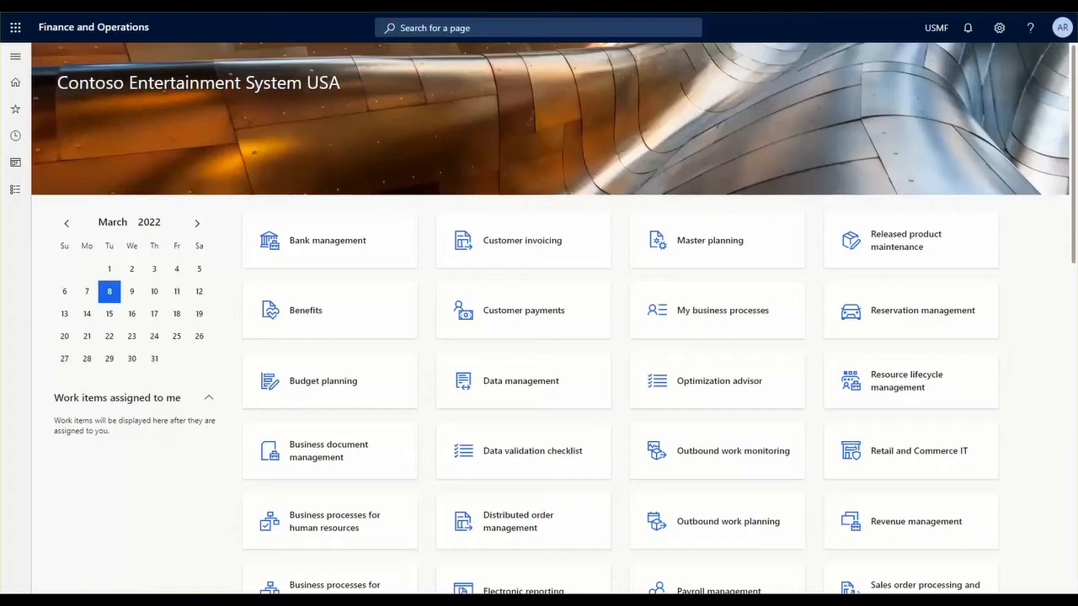
mouse_move(459, 240)
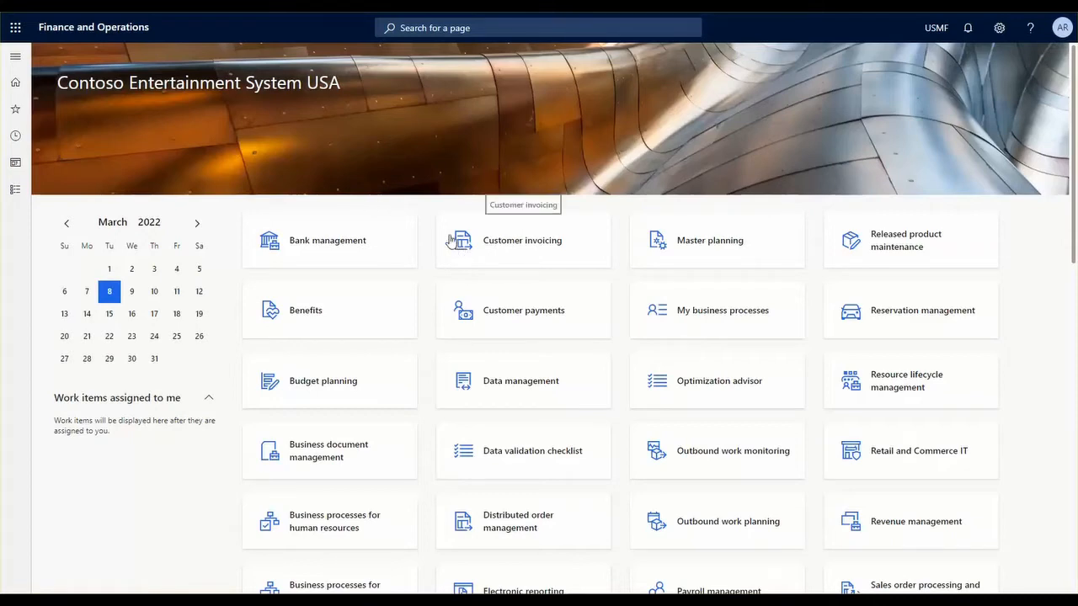
mouse_move(486, 198)
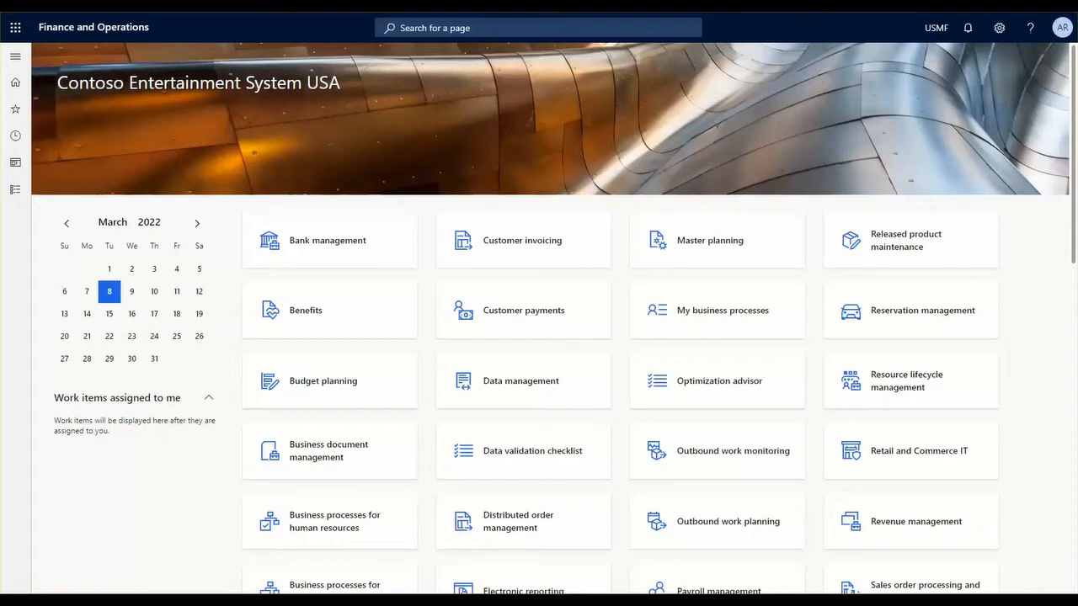
mouse_move(68, 134)
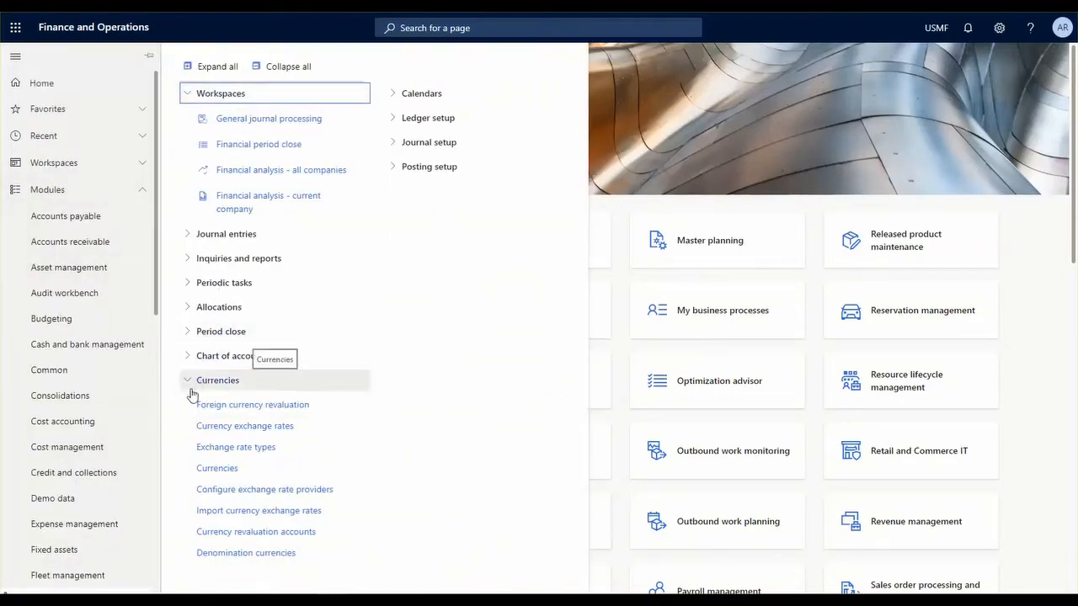
mouse_move(236, 447)
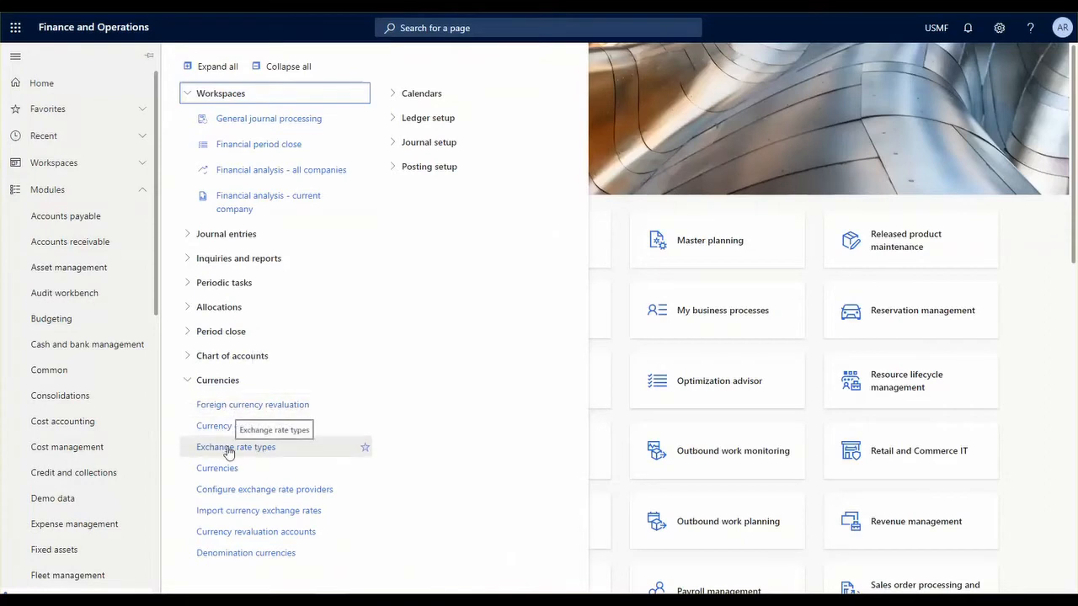
Open the Exchange rate types page under General ledger > Currencies.
left_click(236, 447)
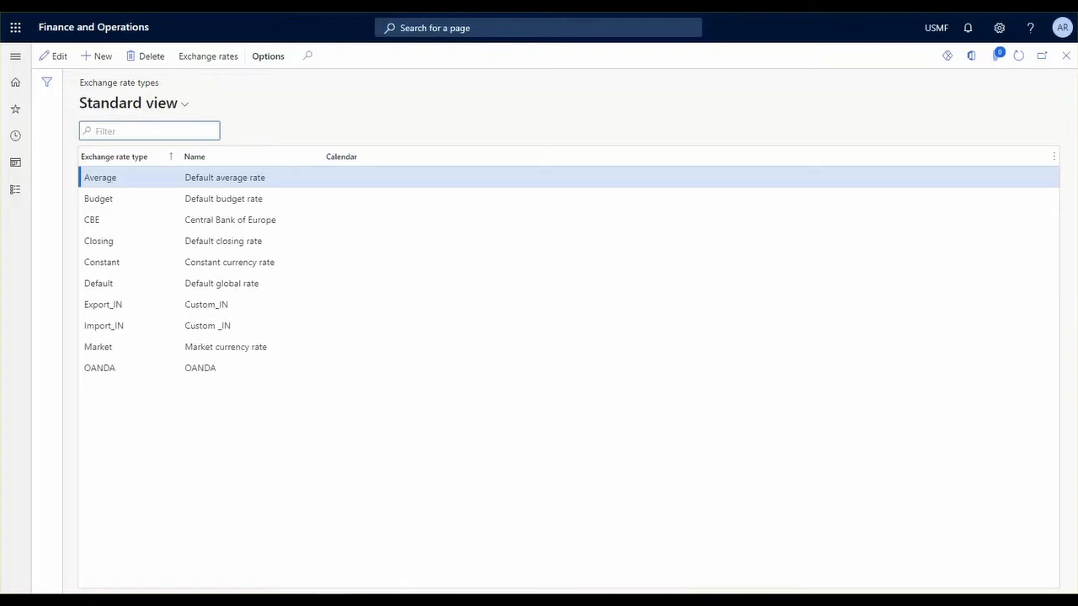
Select the Default row in the Exchange rate types grid.
left_click(149, 130)
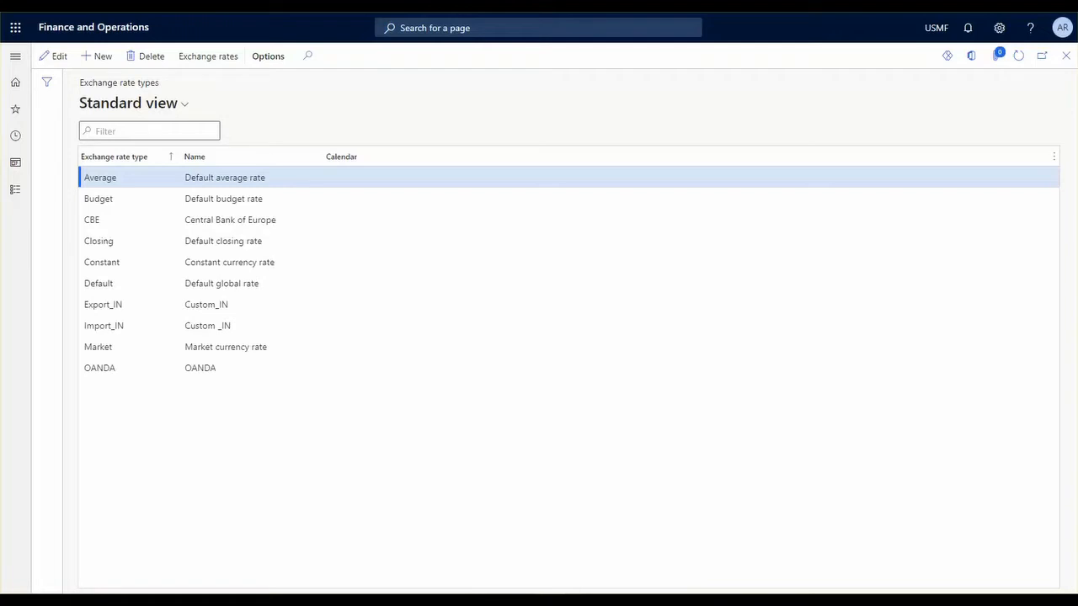
left_click(97, 283)
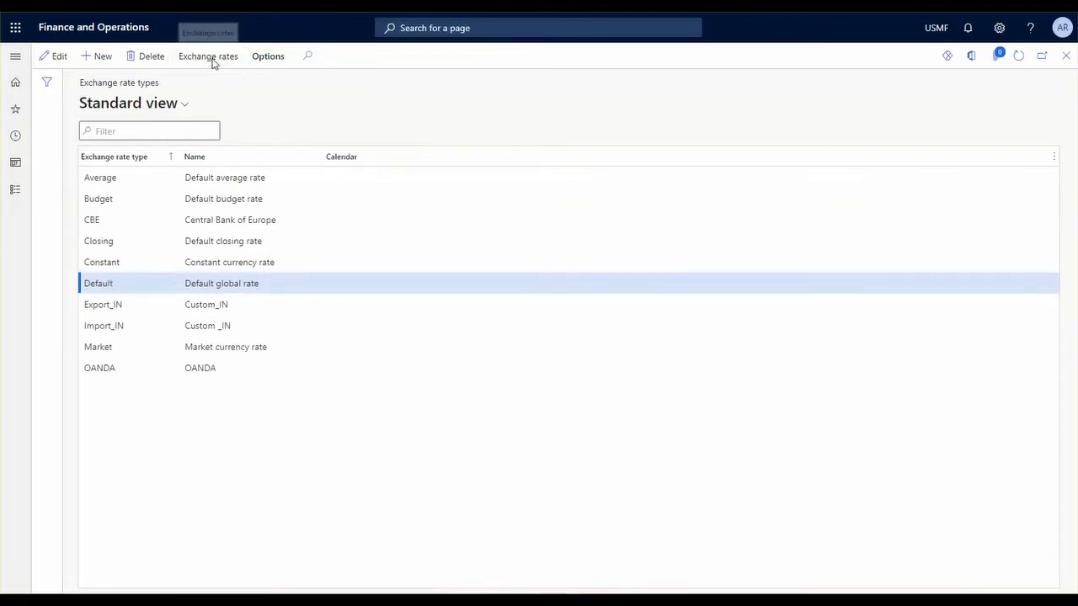
Open Default exchange rates and add a 1.485 EUR-to-AUD line dated 3/9/2022.
left_click(208, 56)
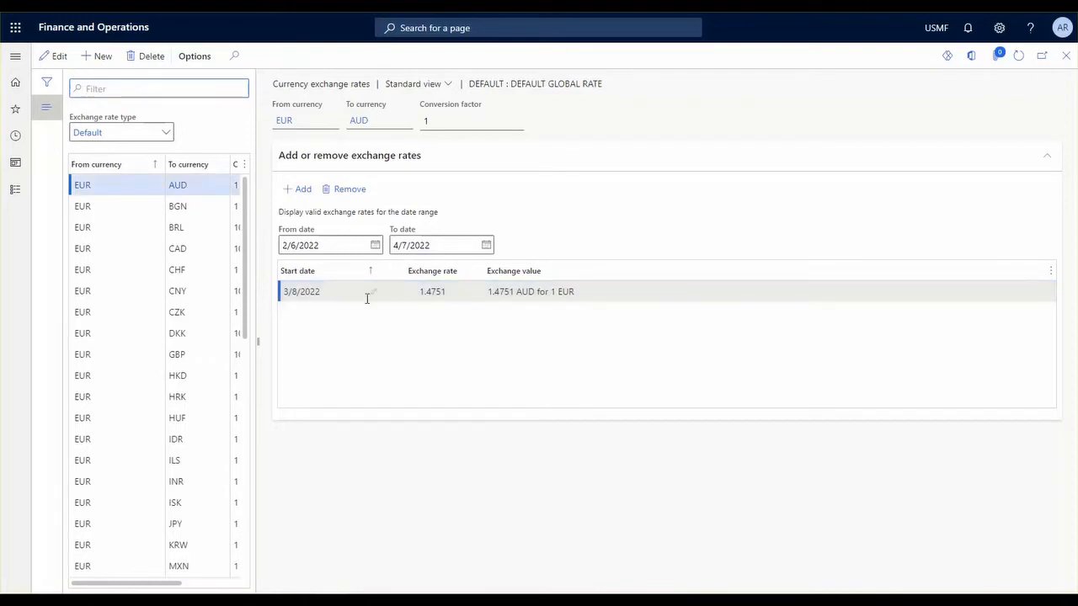
mouse_move(332, 291)
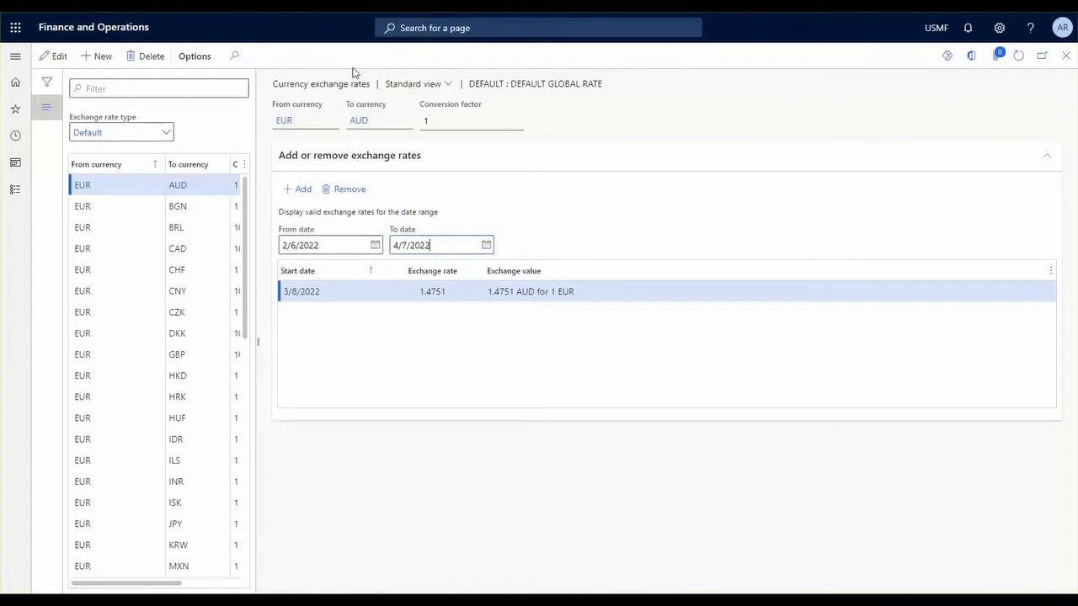
left_click(297, 188)
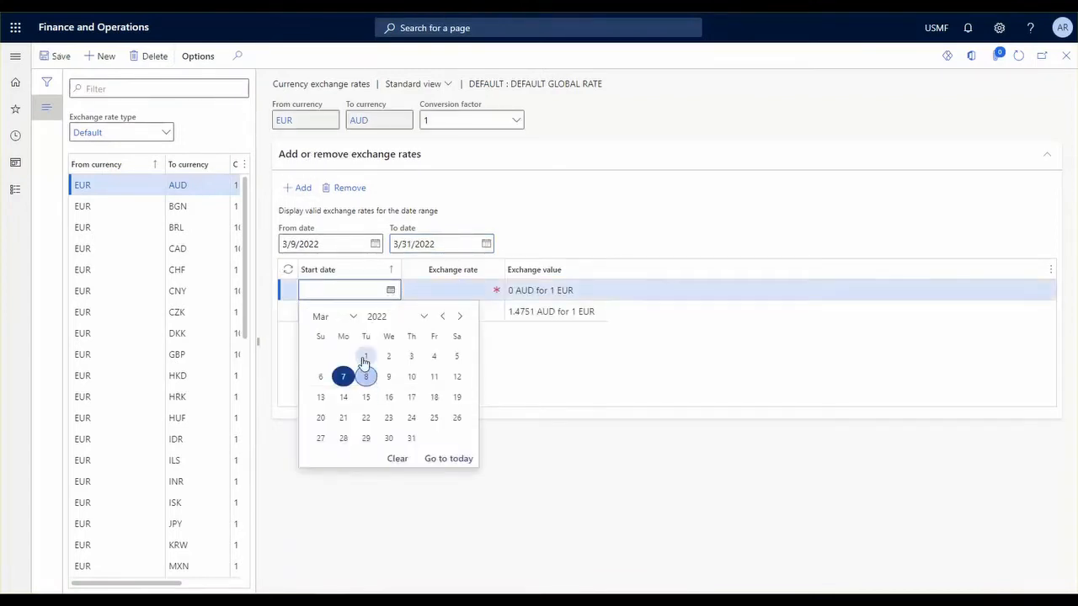
left_click(366, 376)
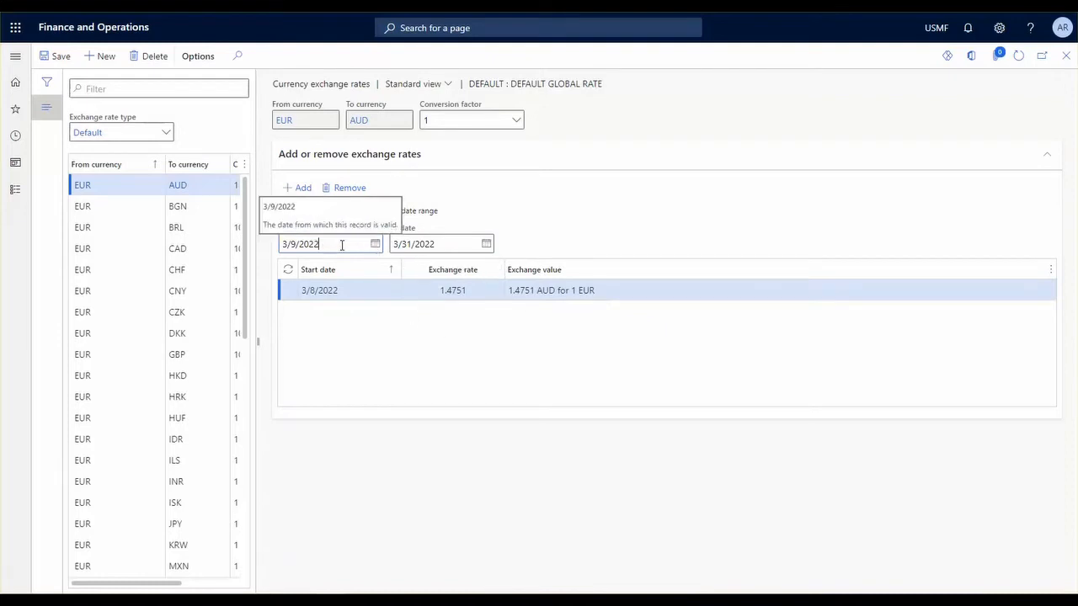
mouse_move(368, 360)
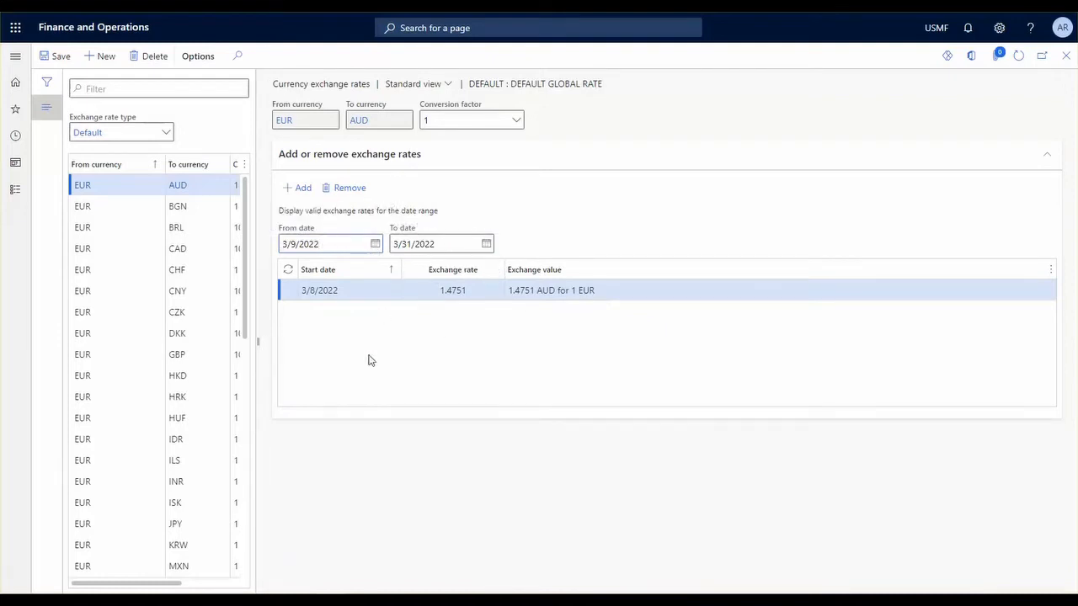
mouse_move(398, 328)
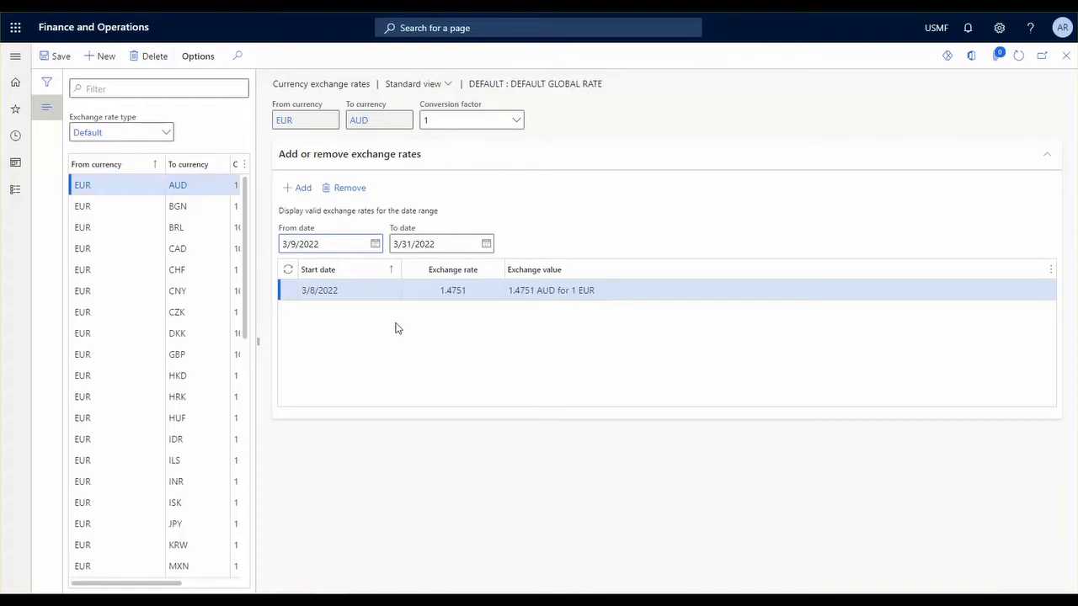
mouse_move(425, 337)
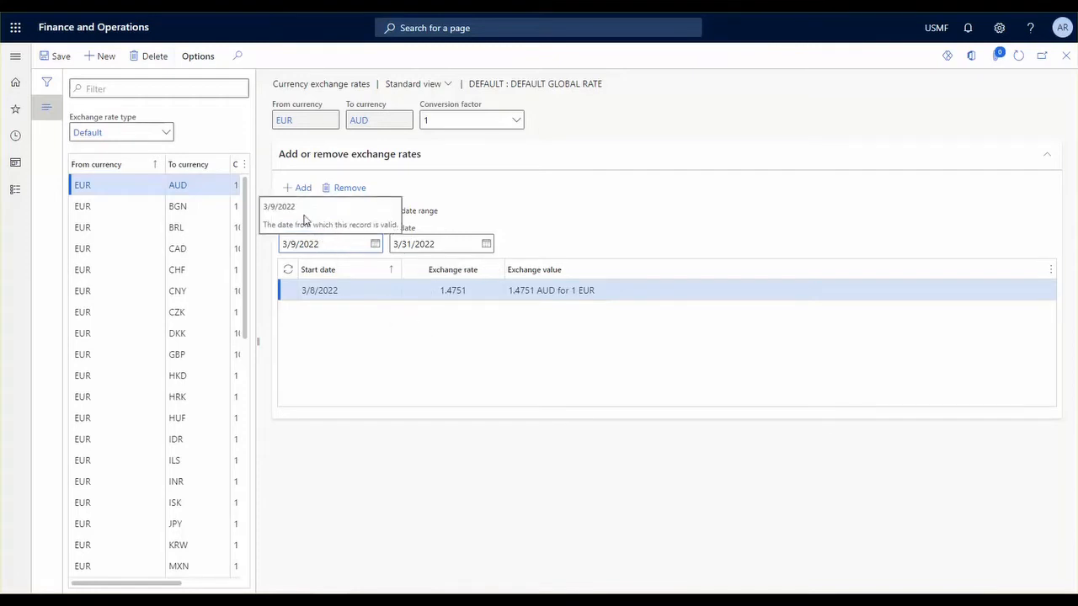
left_click(298, 187)
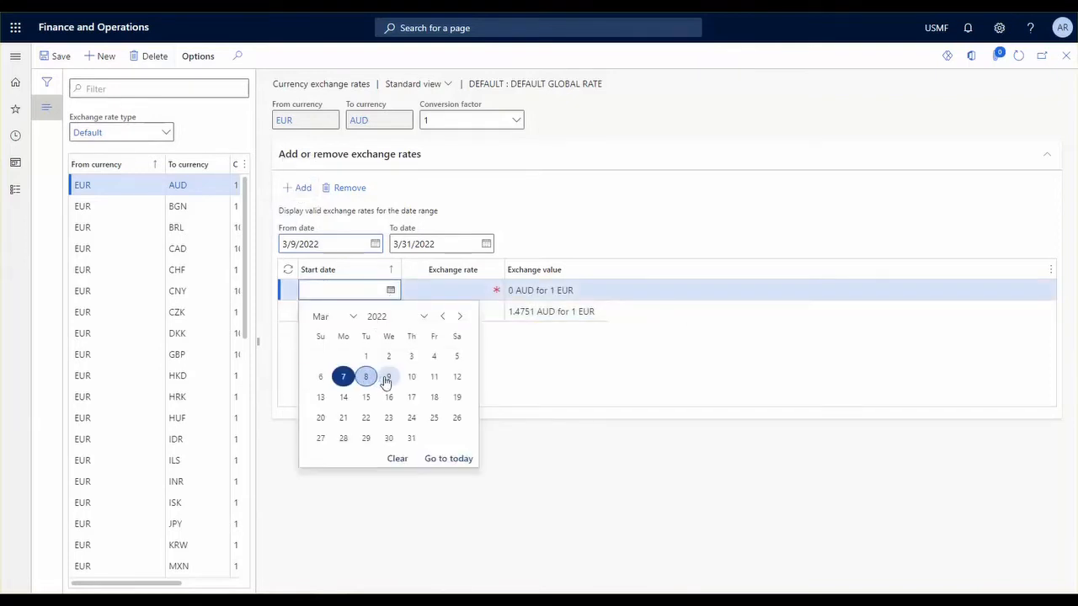
left_click(388, 376)
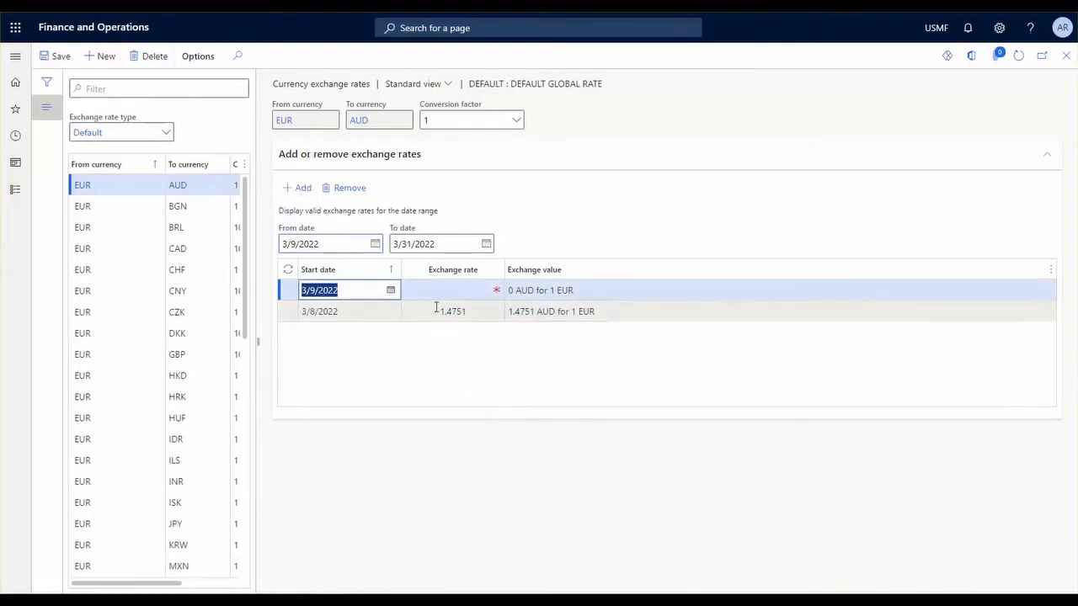
type("1.4")
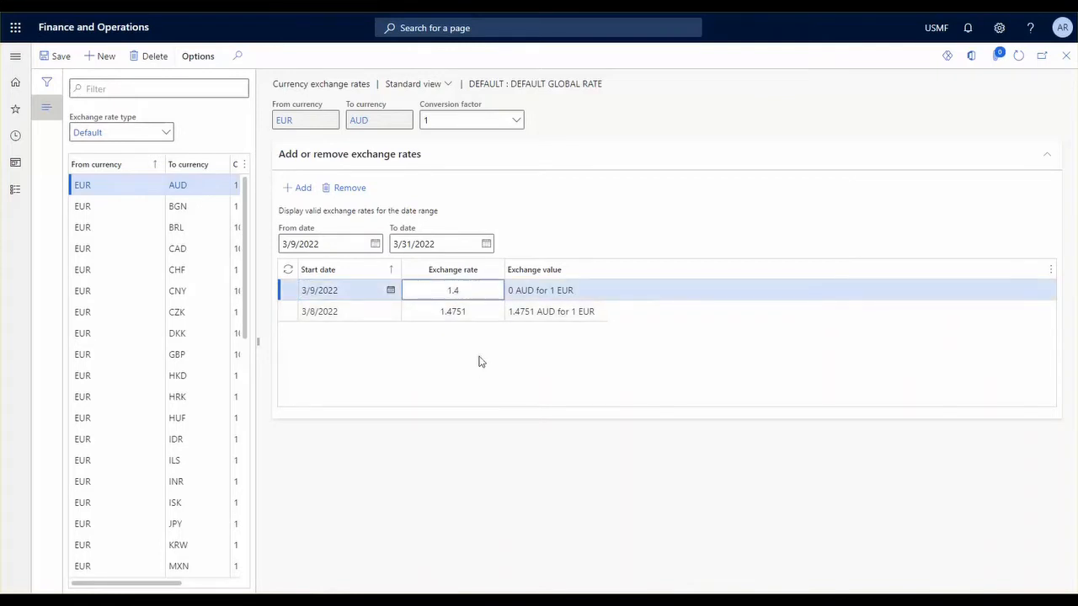
type("1.485")
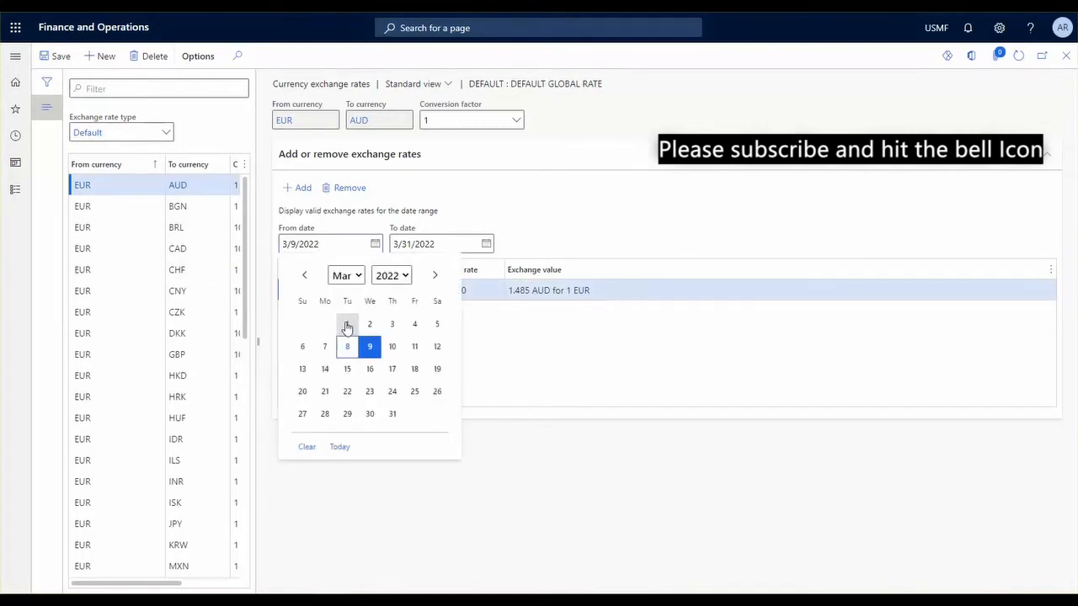
Set the From date to 3/1/2022 and review the 3/8 (1.4751) and 3/9 (1.4850) rates.
left_click(324, 324)
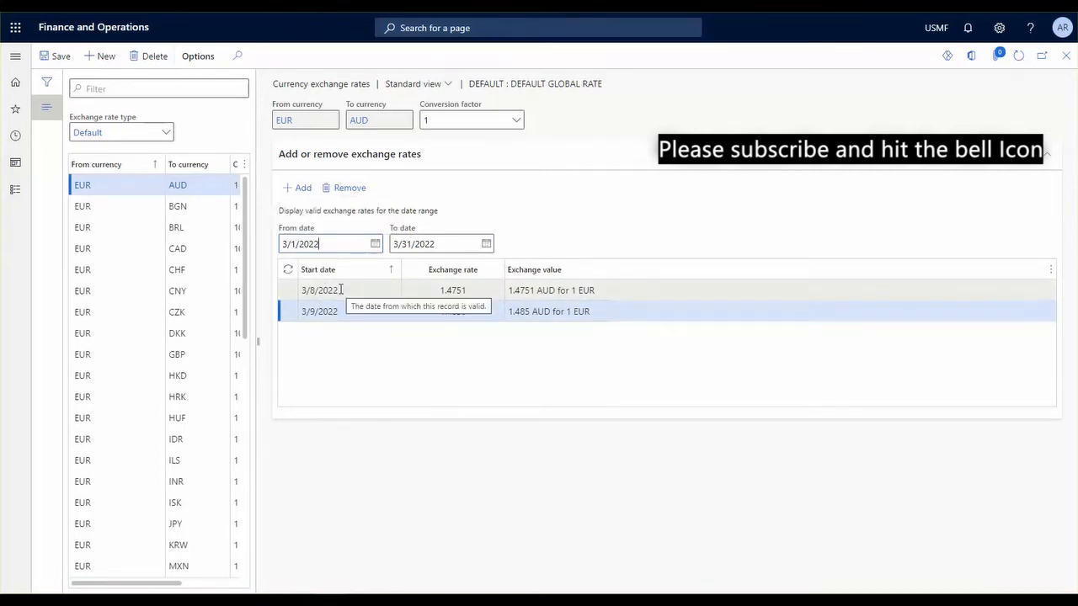
left_click(318, 289)
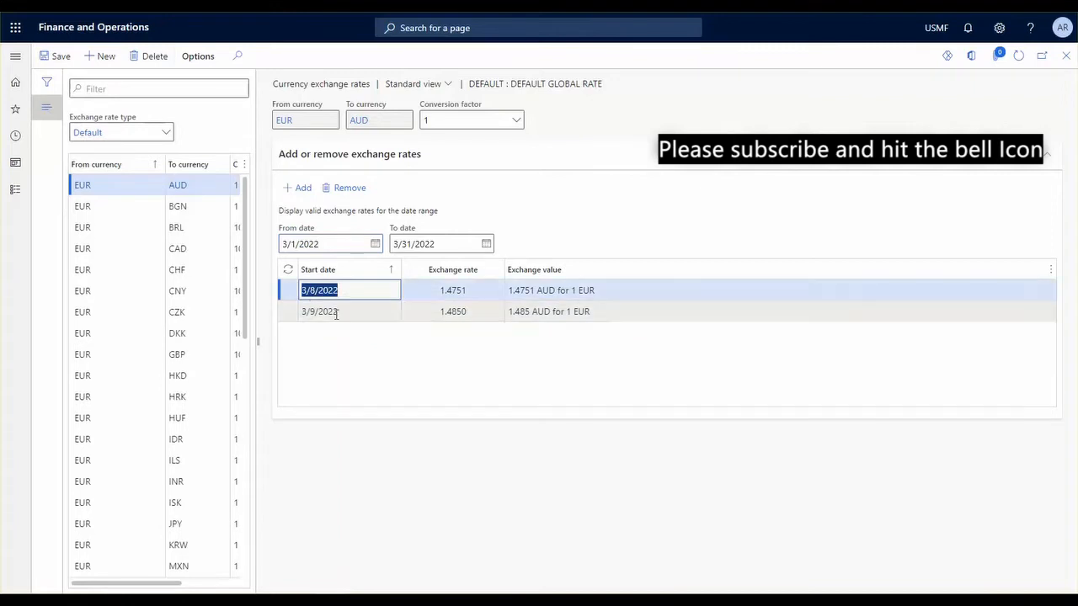
left_click(349, 312)
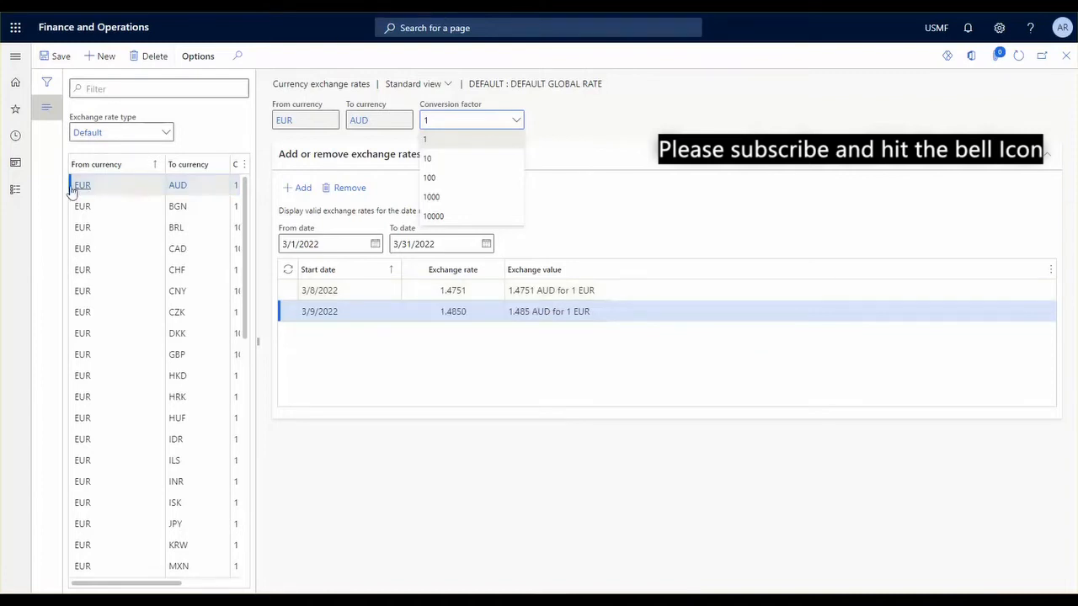
Open Configure exchange rate providers from General ledger > Currencies.
left_click(15, 56)
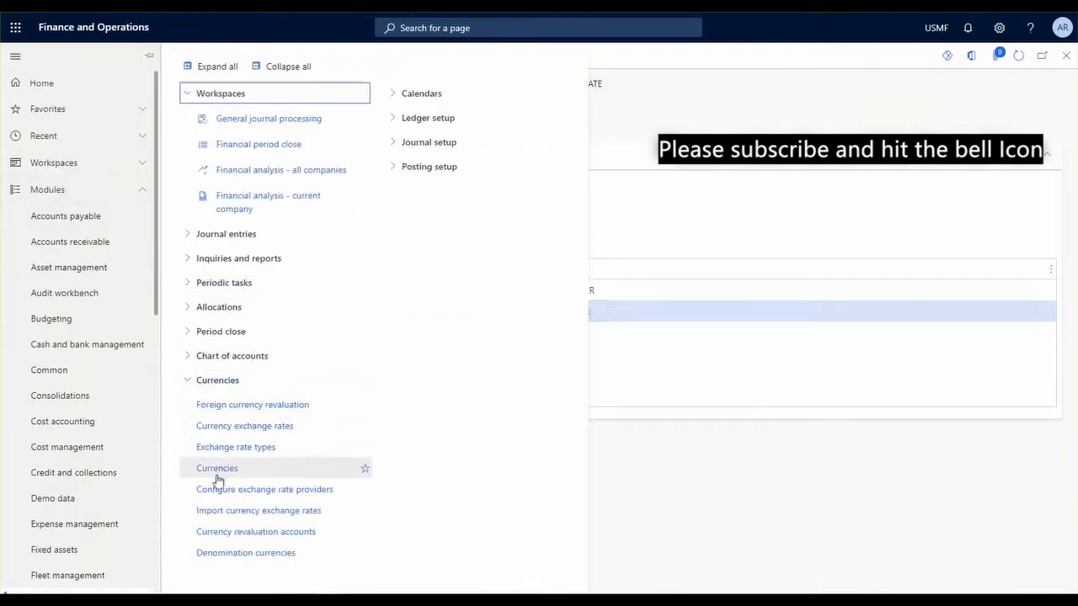
mouse_move(421, 479)
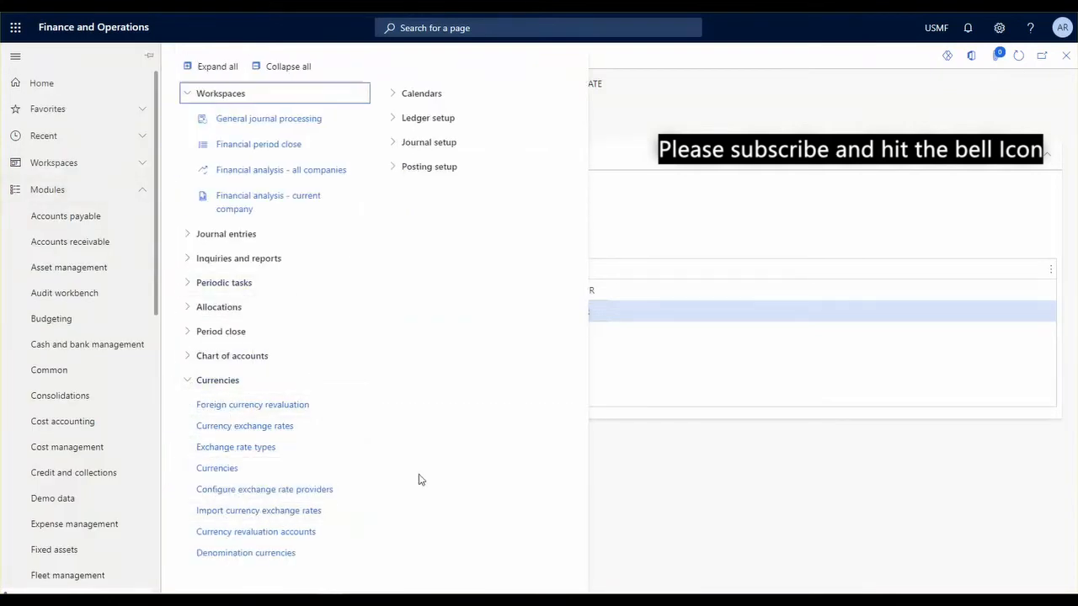
mouse_move(295, 497)
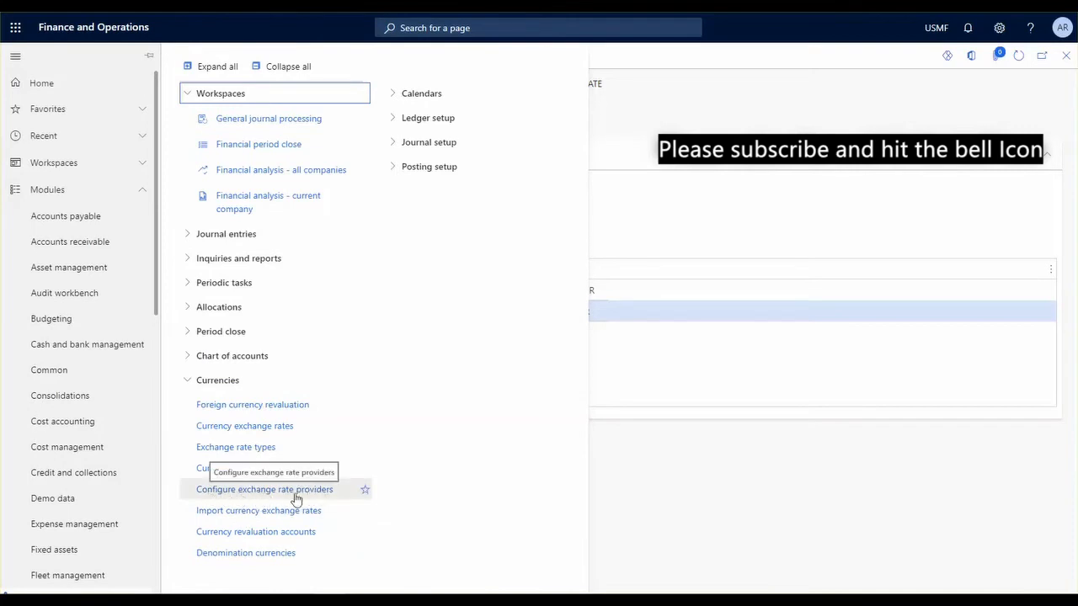
left_click(263, 489)
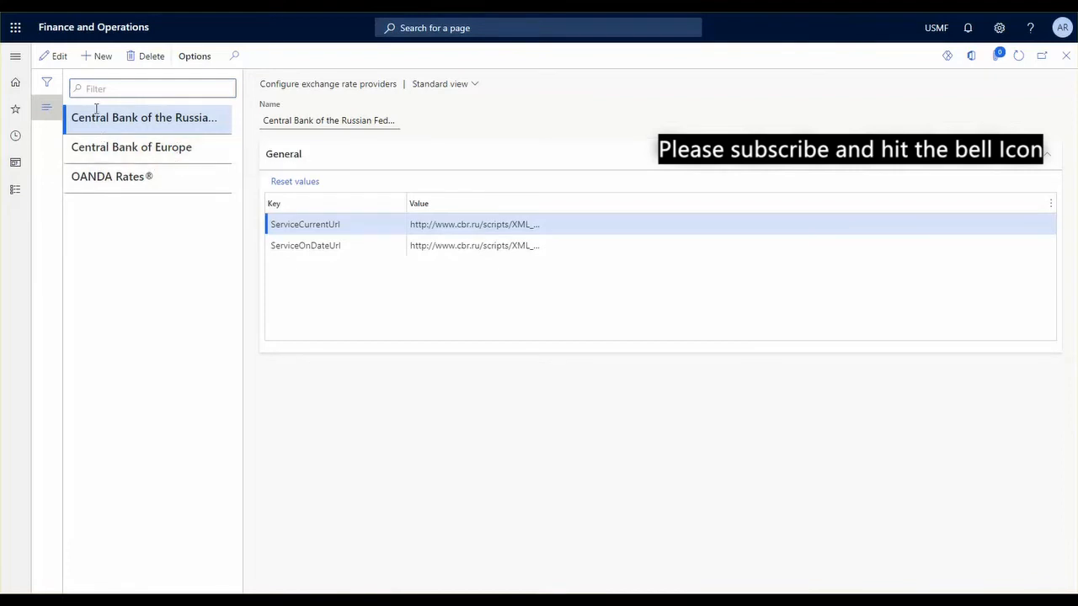
mouse_move(130, 111)
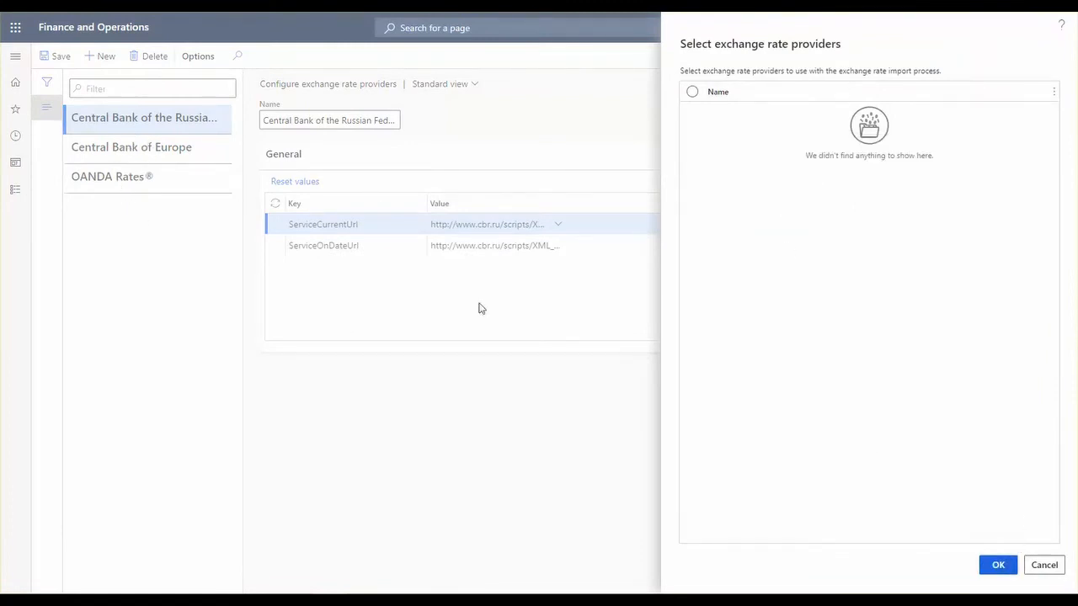
mouse_move(532, 402)
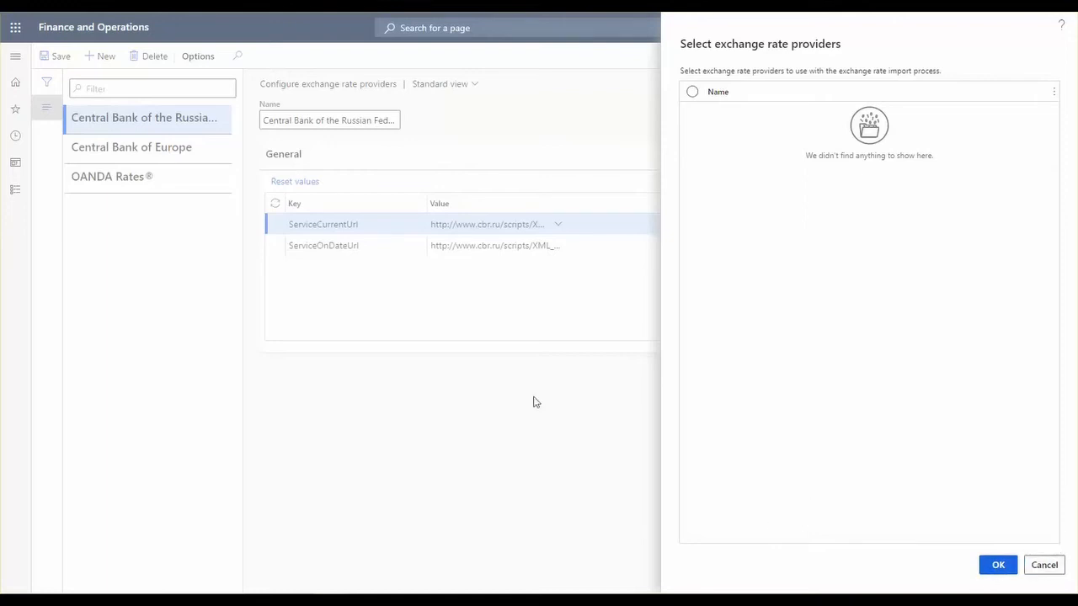
left_click(1044, 565)
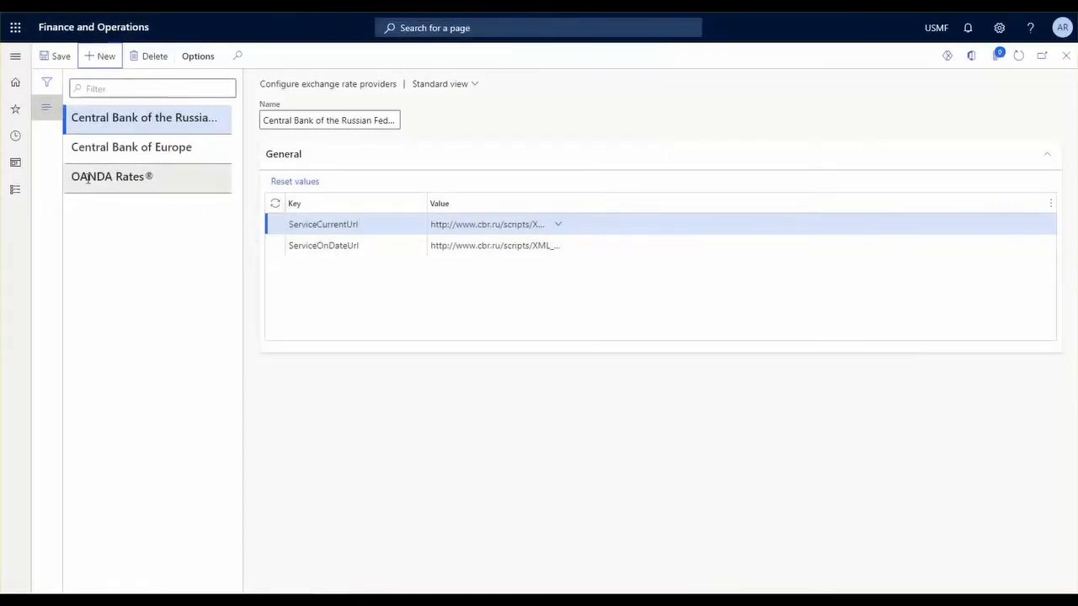
Select OANDA Rates and review its API key, 5 decimal places and Average bid quote type.
left_click(112, 176)
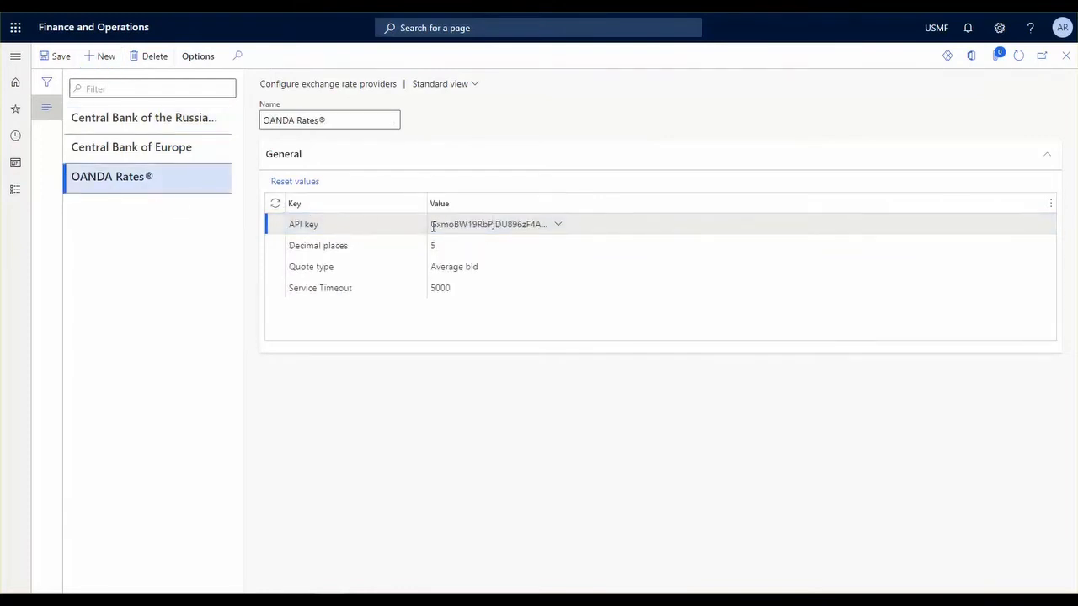
left_click(497, 224)
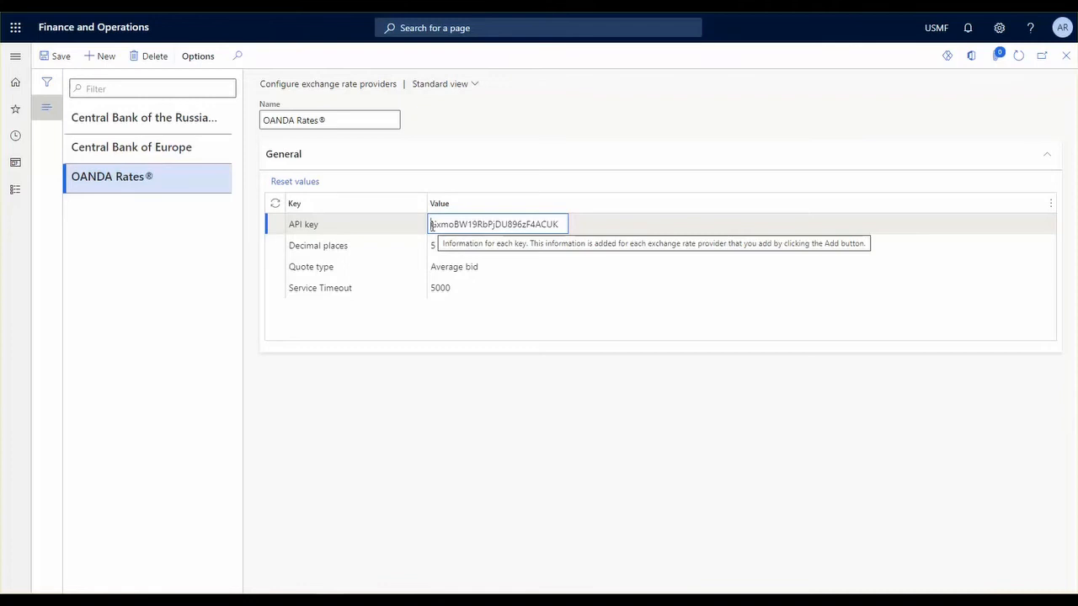
triple_click(497, 224)
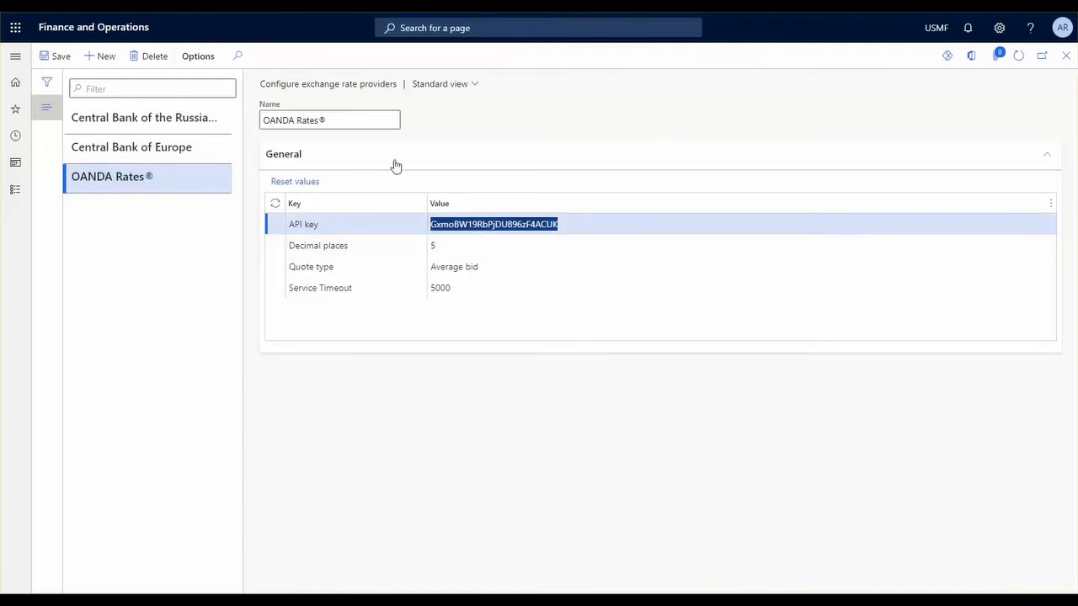
mouse_move(438, 240)
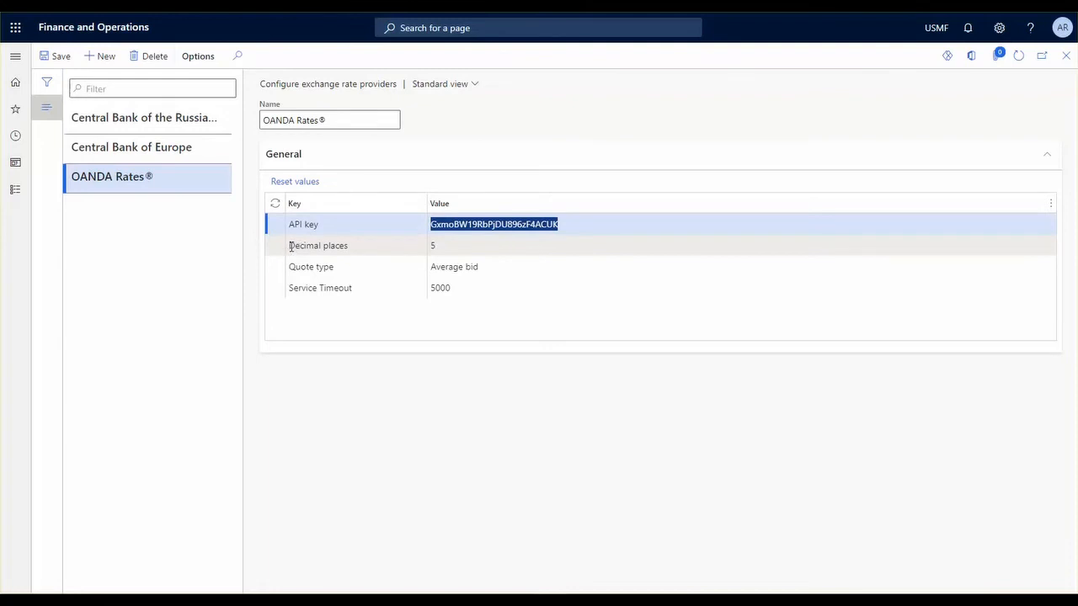
left_click(496, 245)
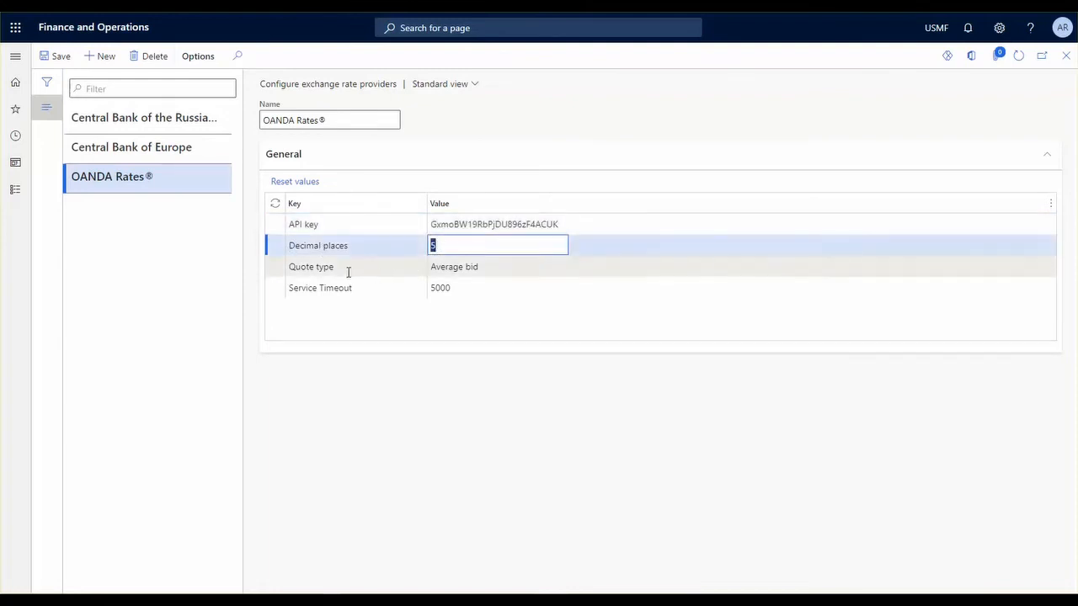
left_click(497, 266)
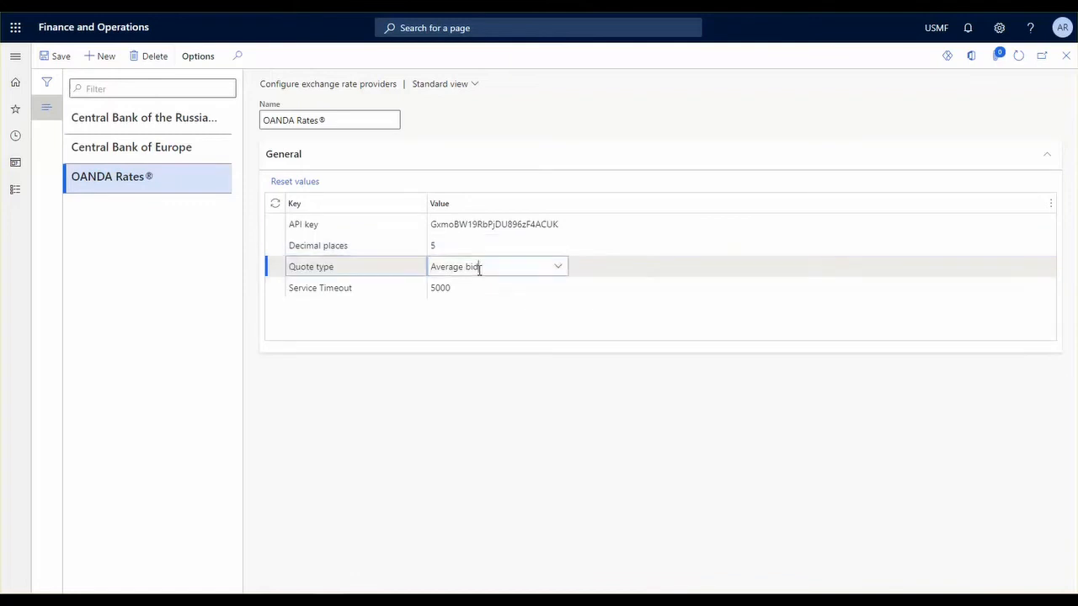
left_click(557, 266)
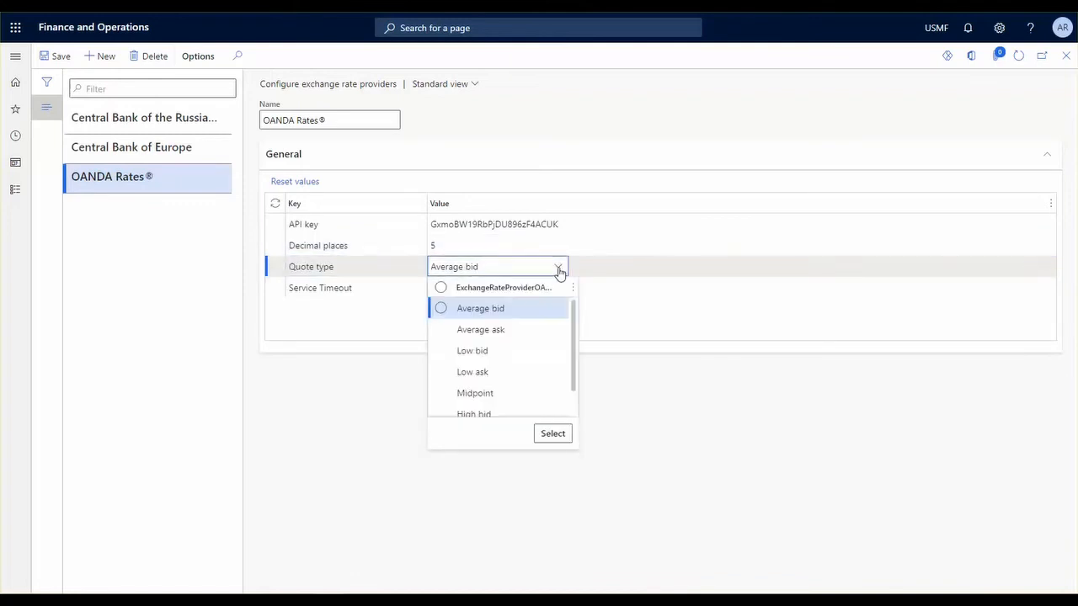
left_click(480, 308)
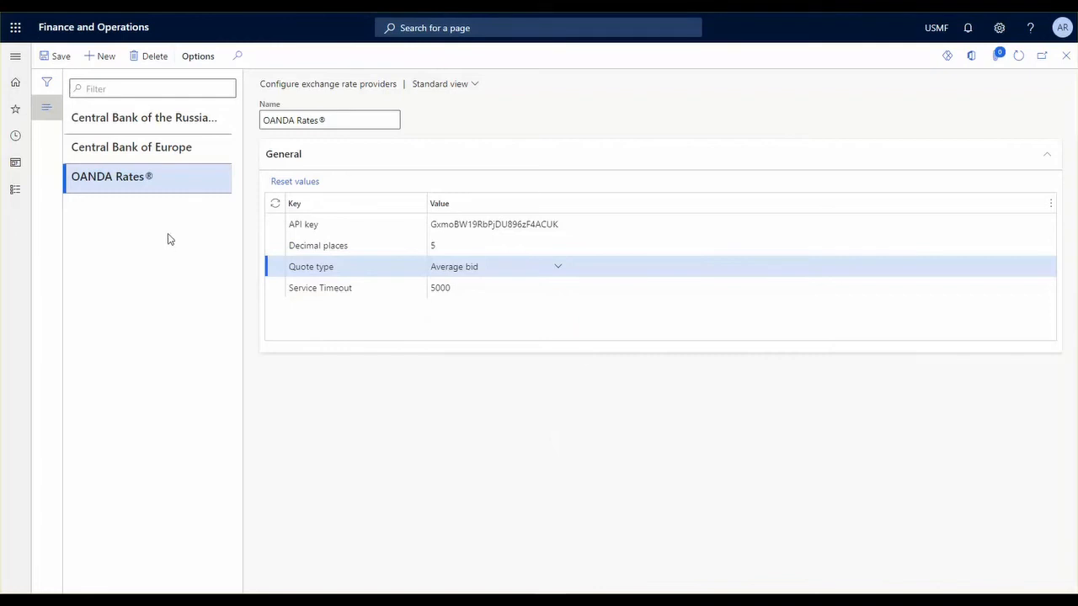
mouse_move(235, 244)
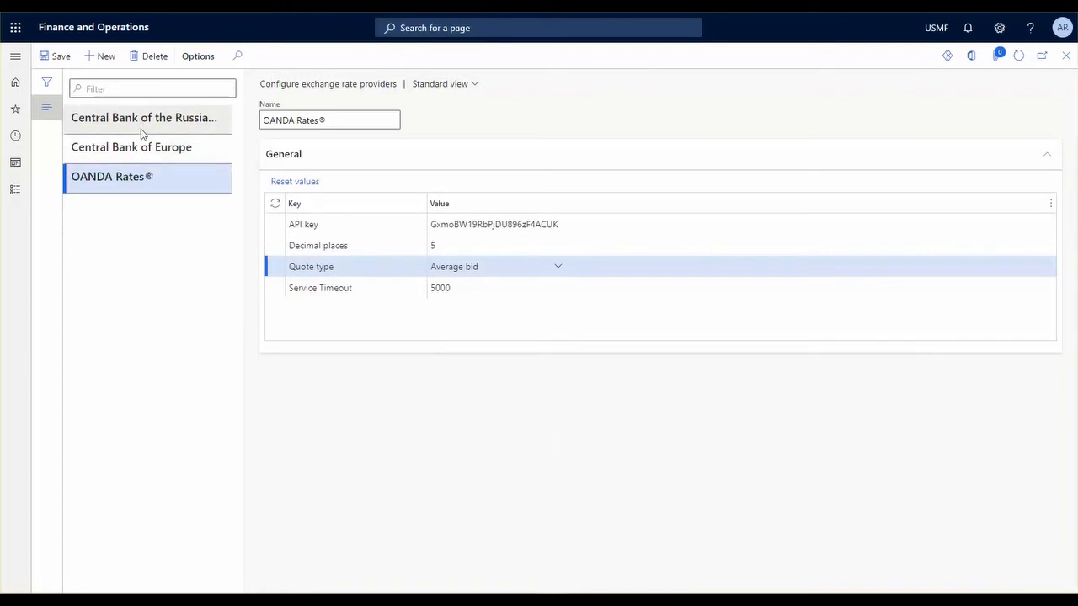
mouse_move(174, 140)
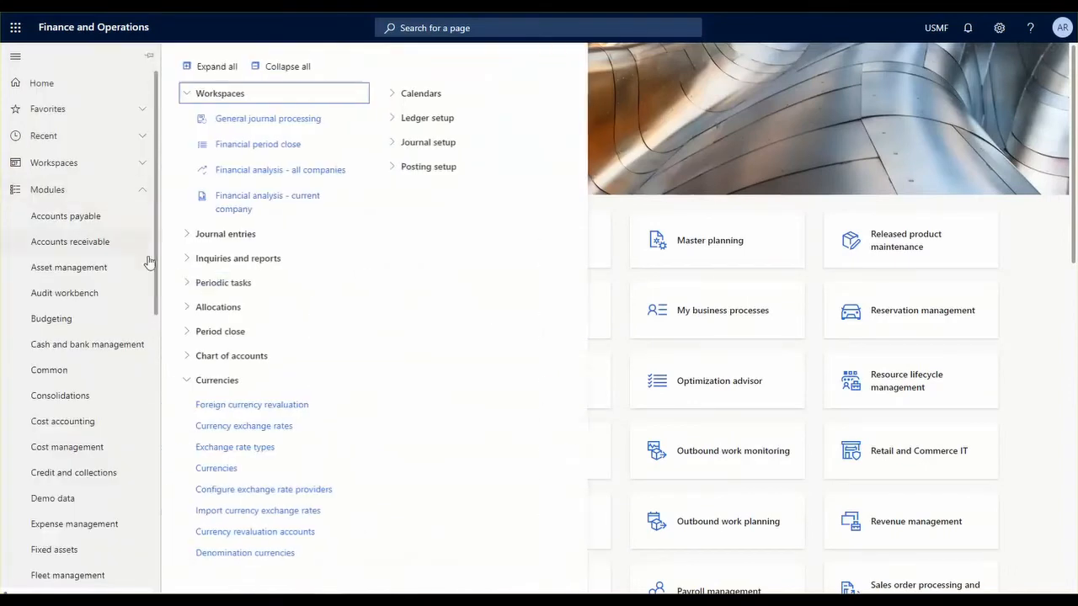
mouse_move(221, 468)
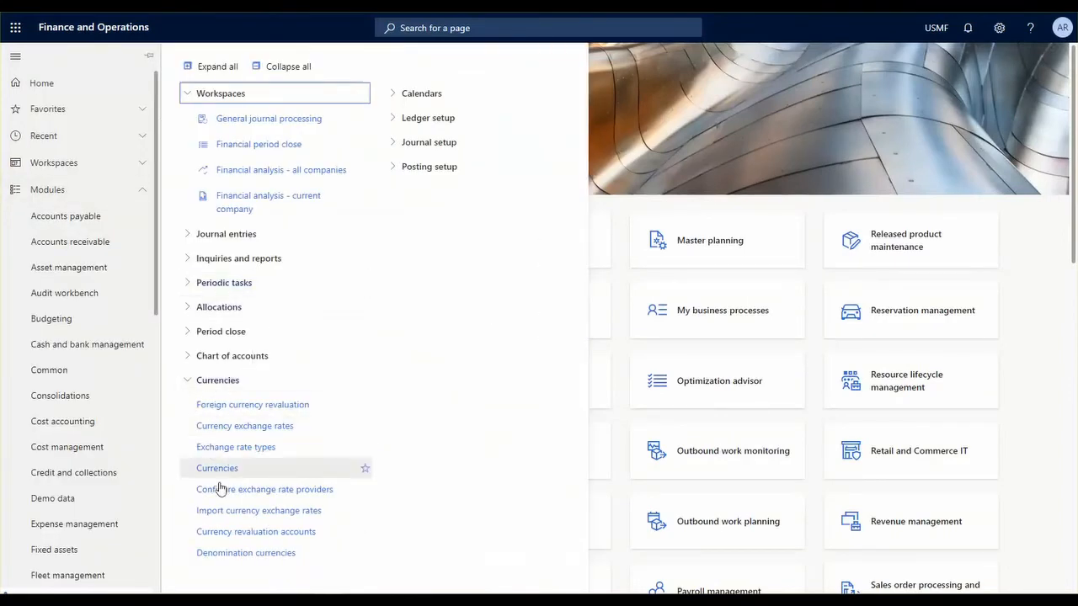
mouse_move(225, 520)
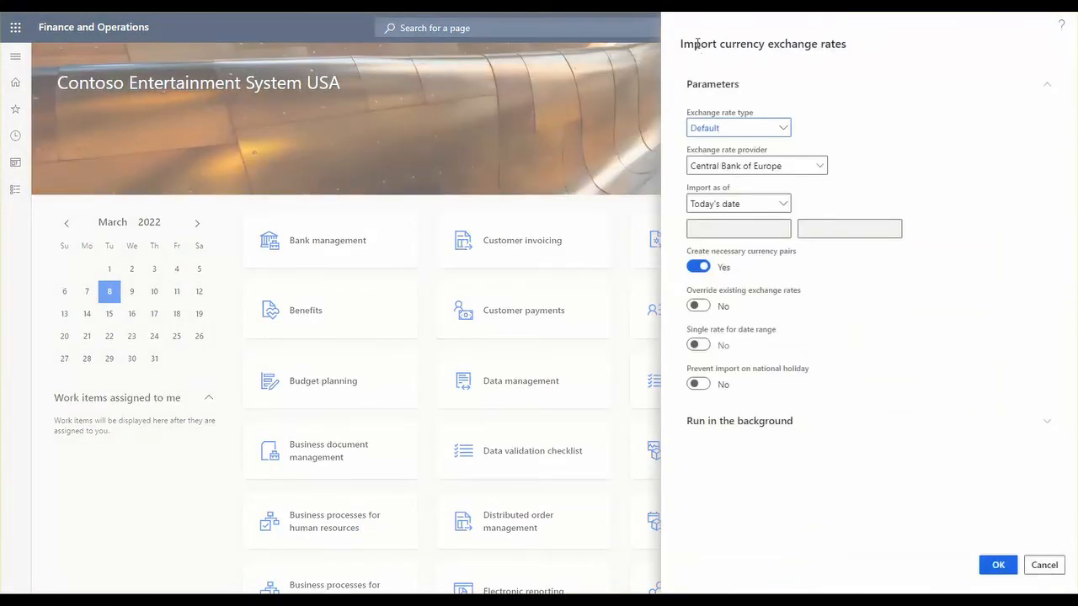
mouse_move(759, 117)
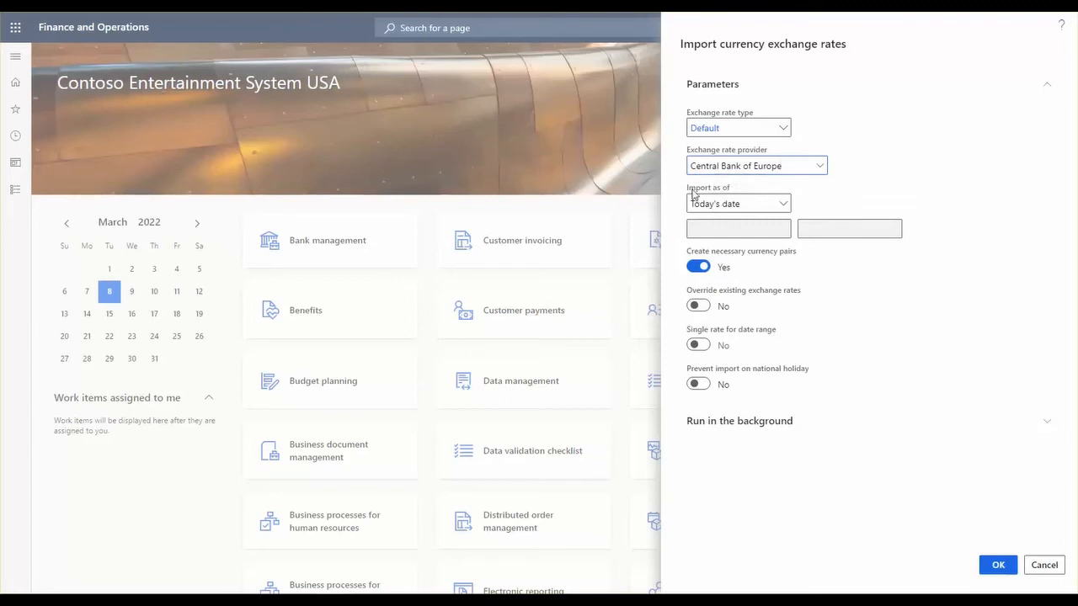
Show the Import as of options in the Central Bank of Europe import dialog.
left_click(737, 203)
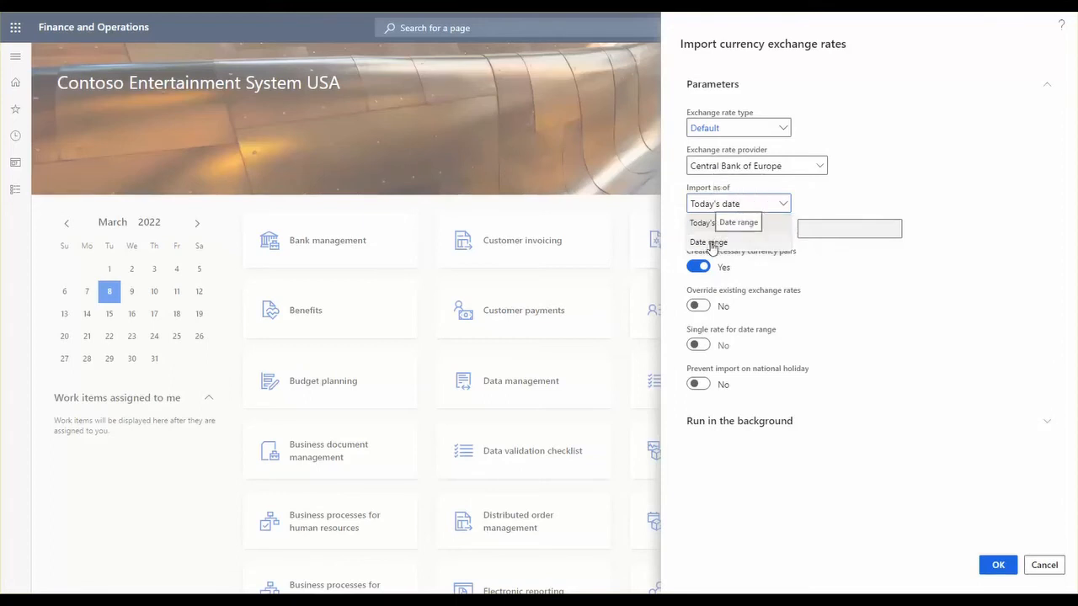
Set Import as of to a date range from 3/1/2022 to 3/31/2022.
left_click(708, 242)
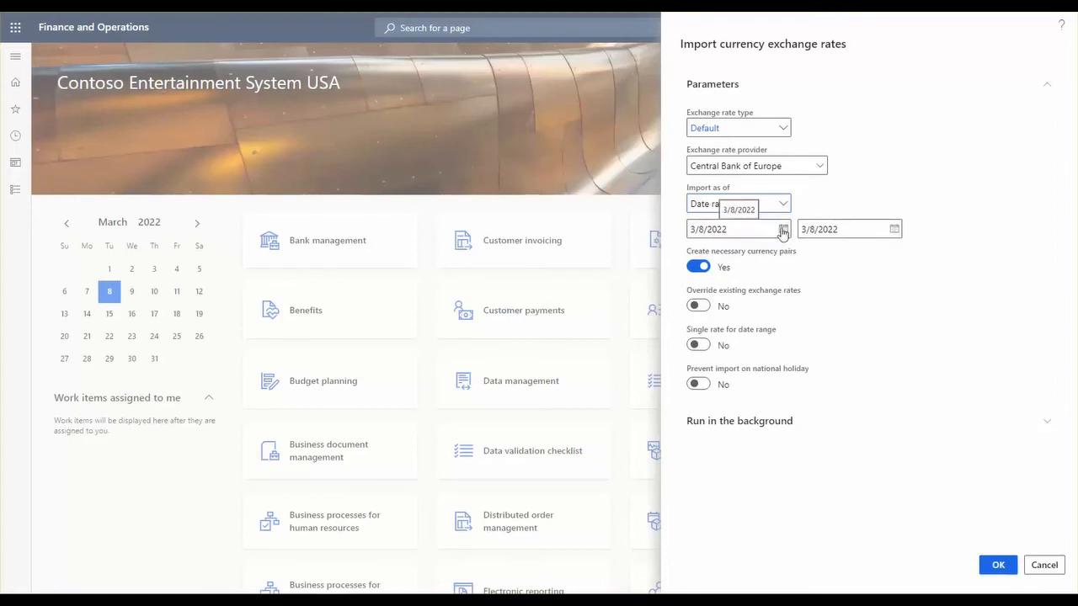
left_click(782, 229)
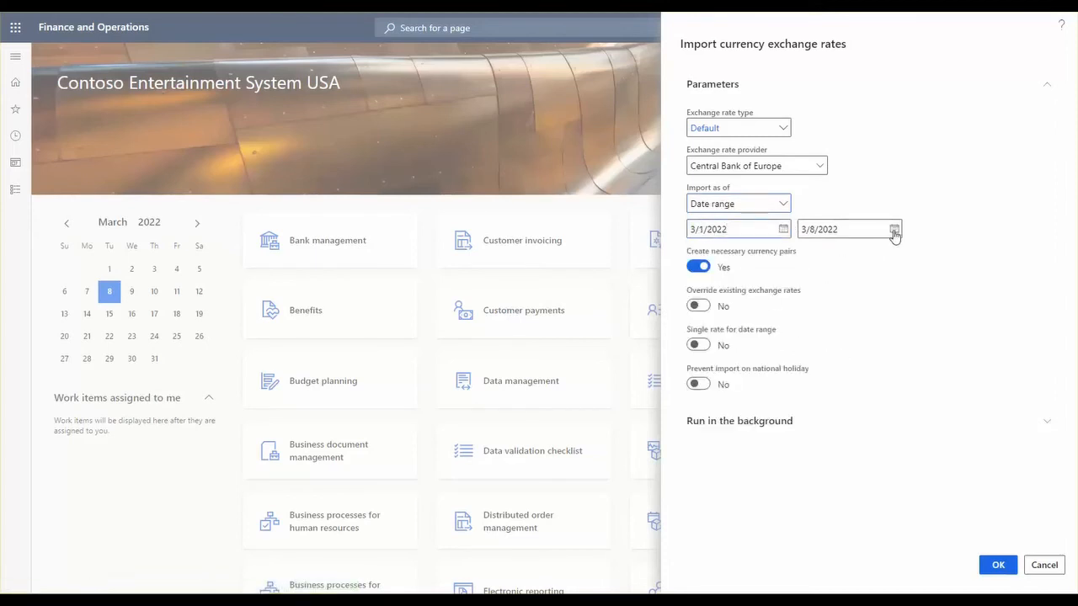
type("3/31/2022")
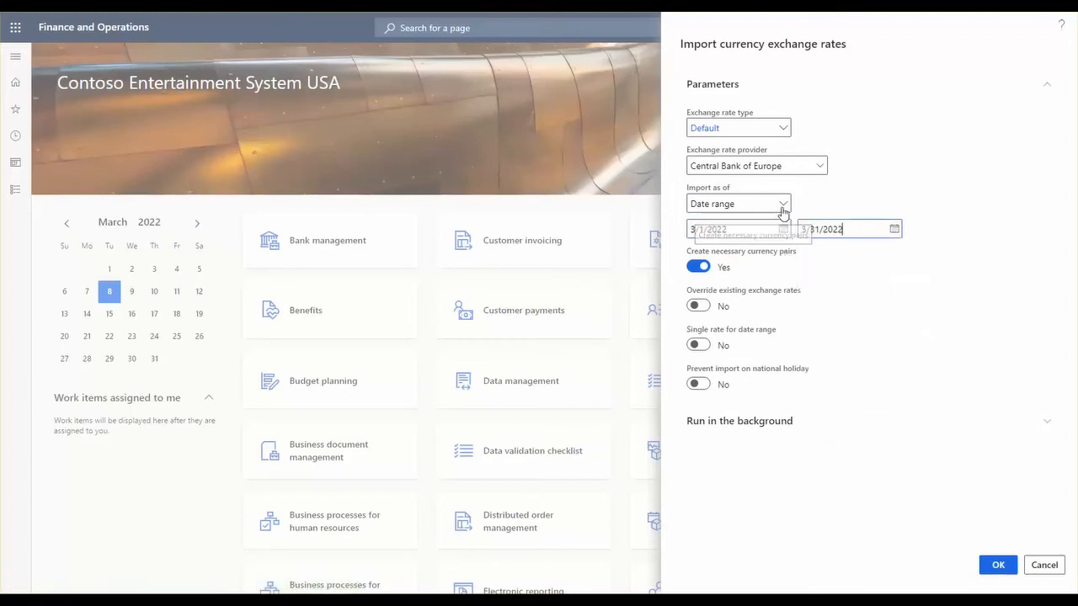
left_click(736, 202)
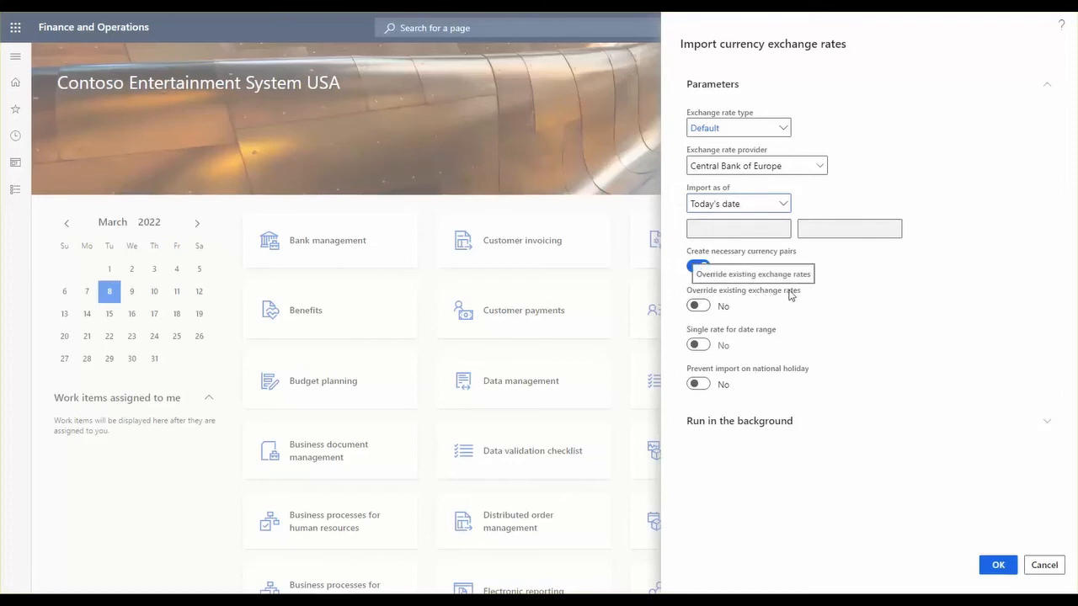
Switch Import as of back to Today's date and turn on overriding existing exchange rates.
left_click(697, 266)
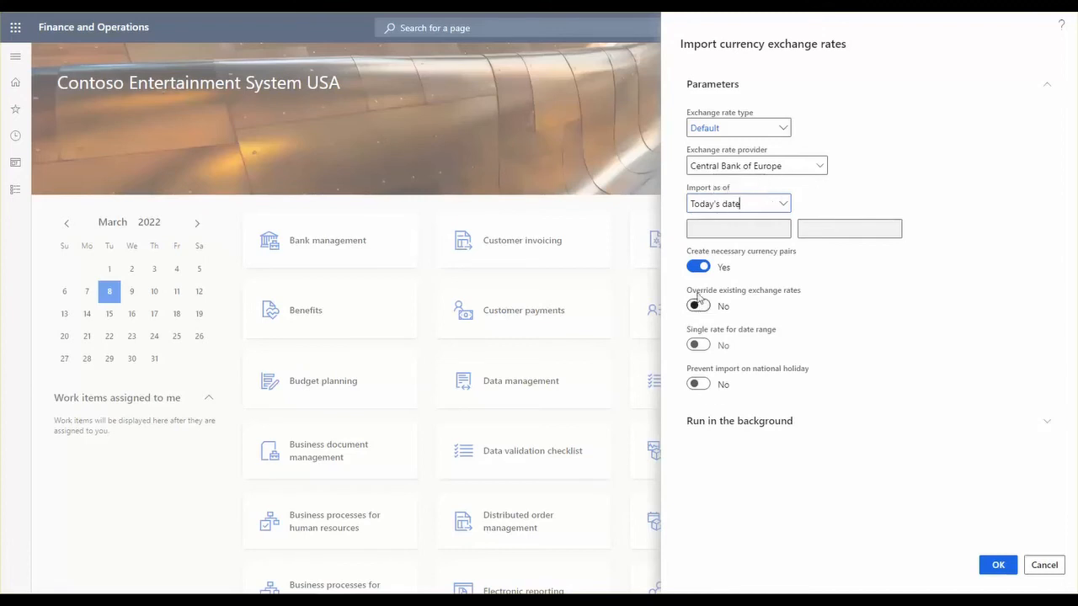
left_click(697, 305)
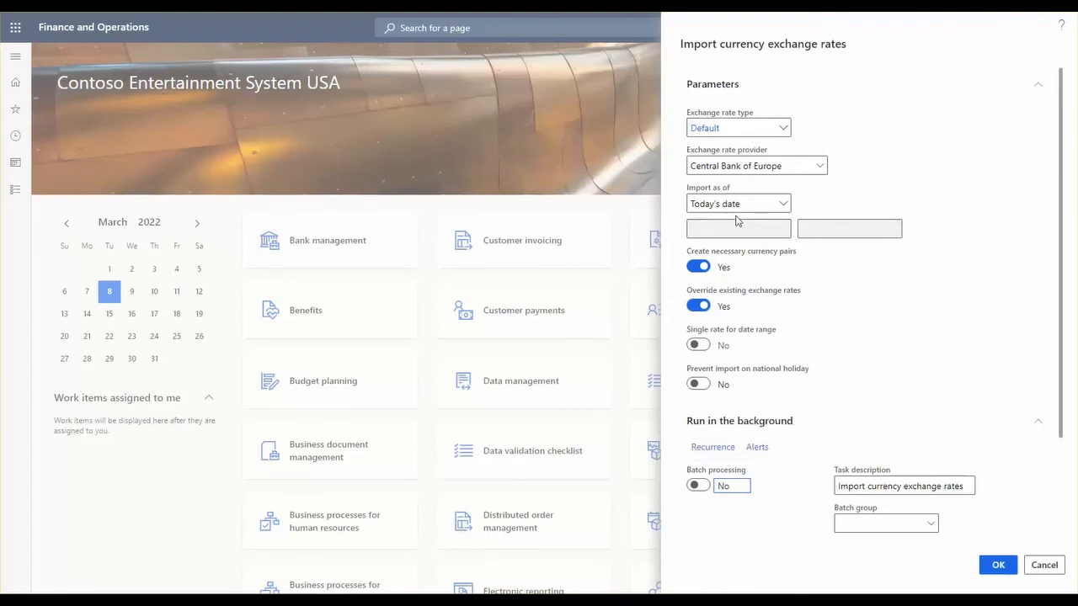
mouse_move(716, 271)
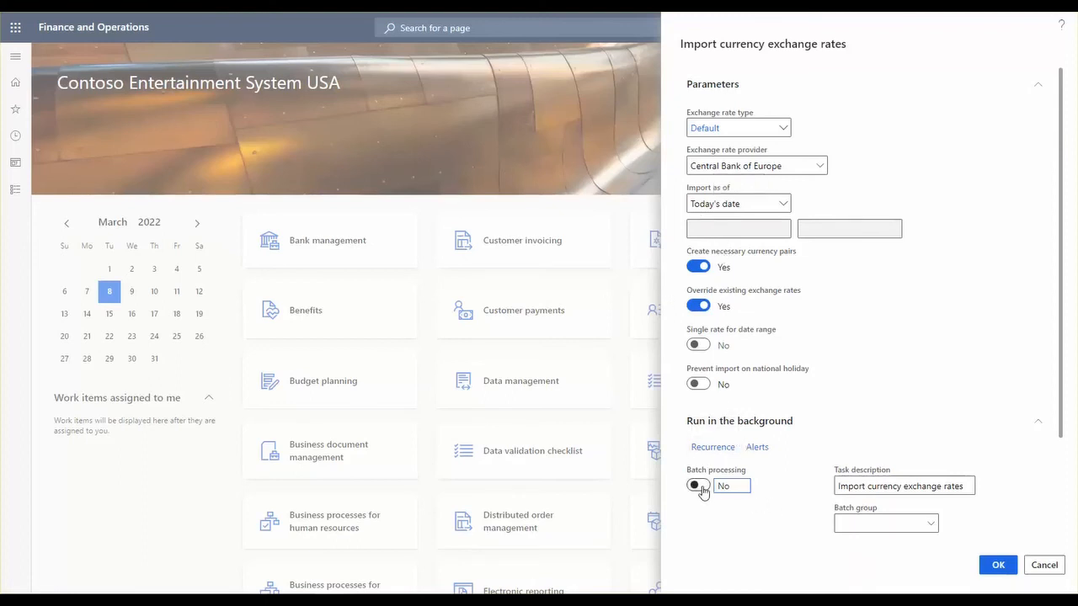
Turn on batch processing for the import and open its Recurrence settings.
left_click(698, 485)
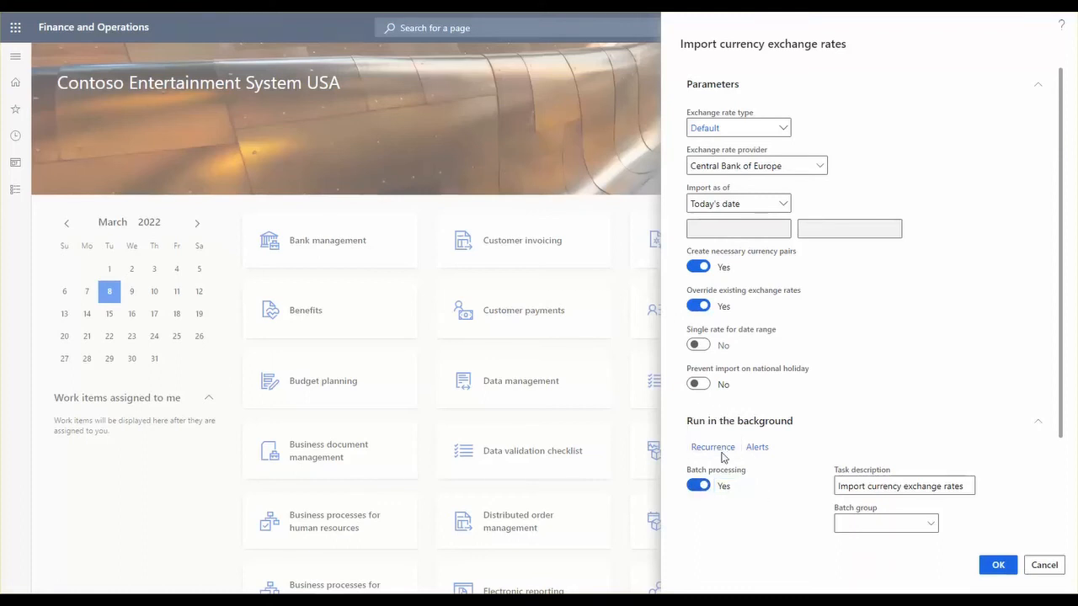
left_click(713, 447)
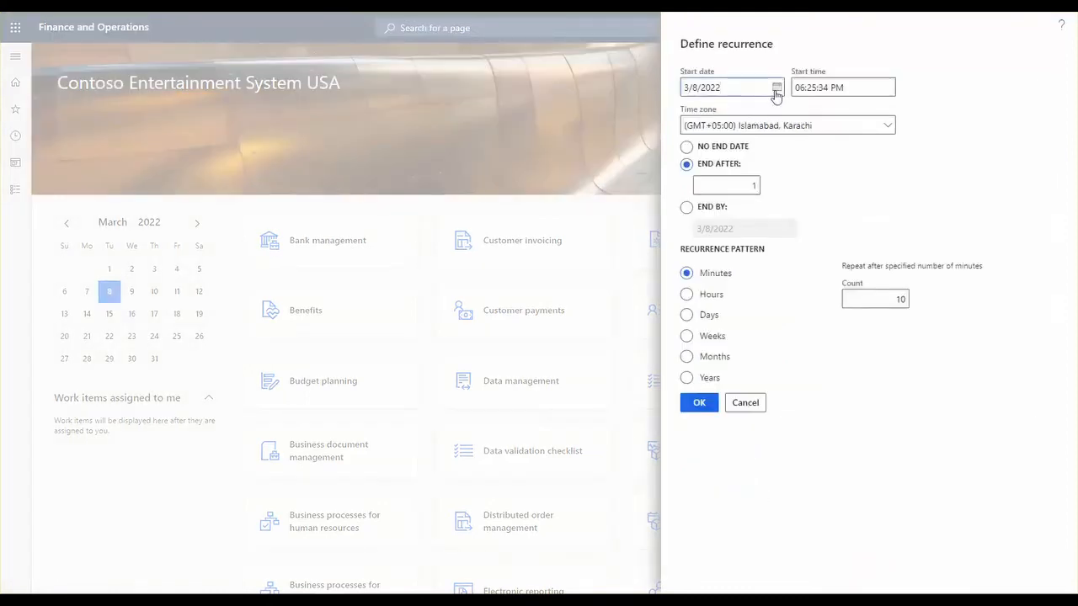
Try No end date with Days, Weeks and Months patterns, then cancel the recurrence.
left_click(776, 87)
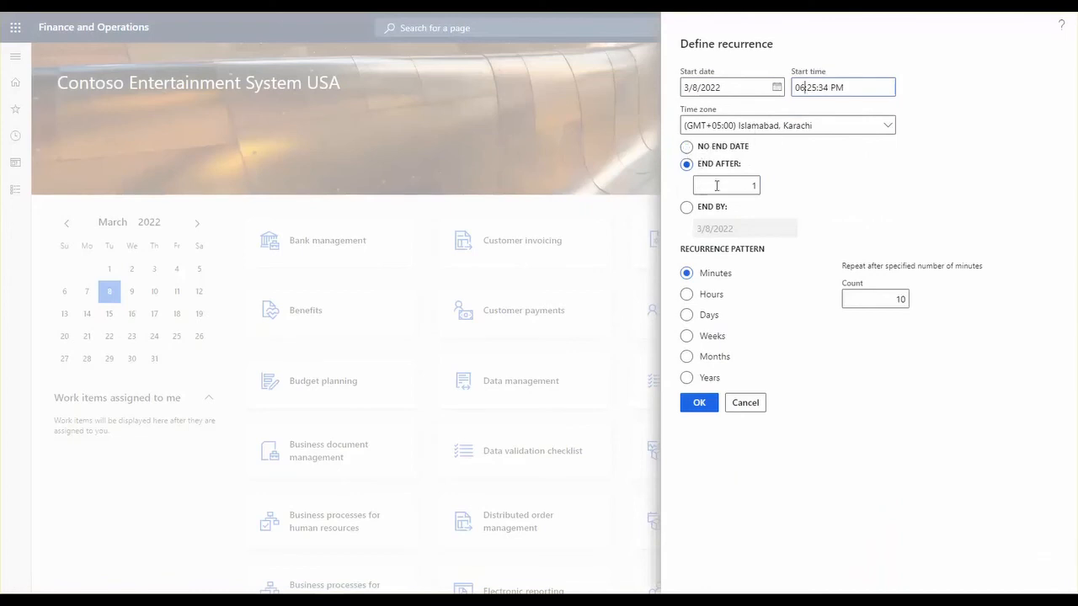
left_click(686, 146)
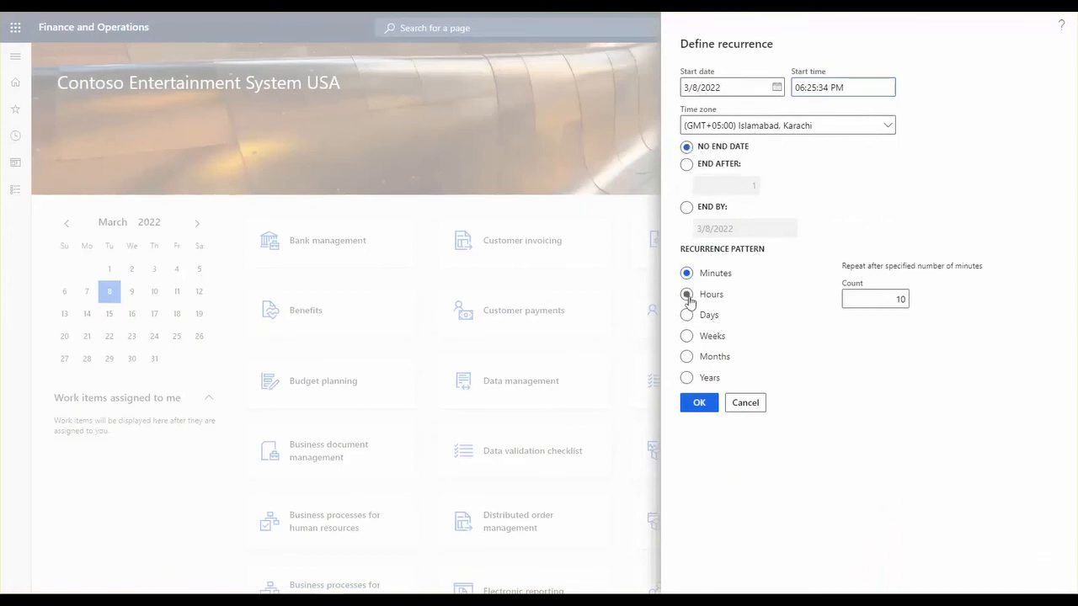
left_click(687, 315)
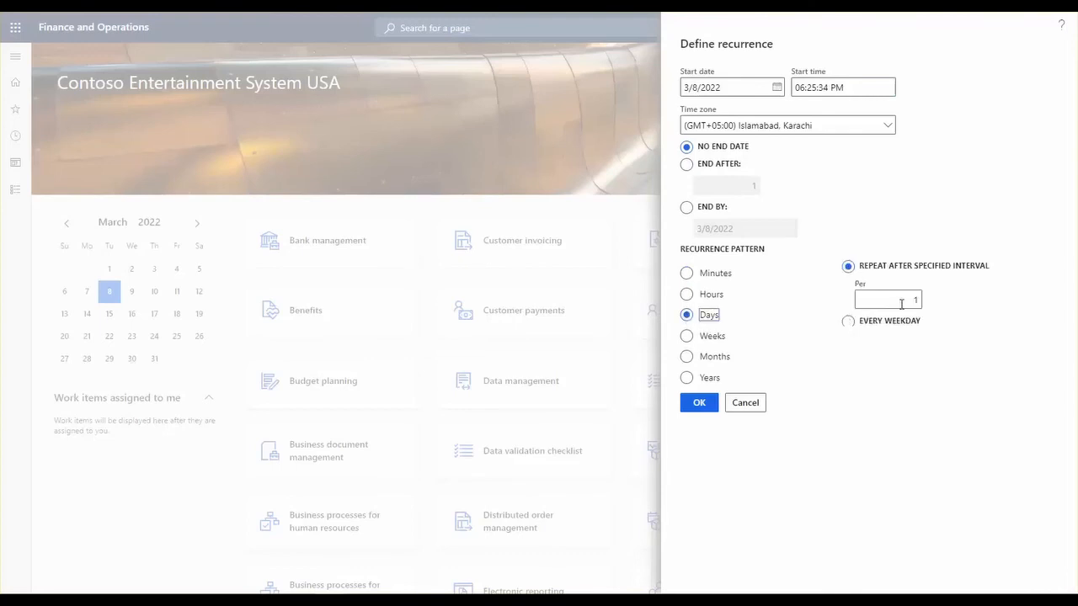
left_click(686, 335)
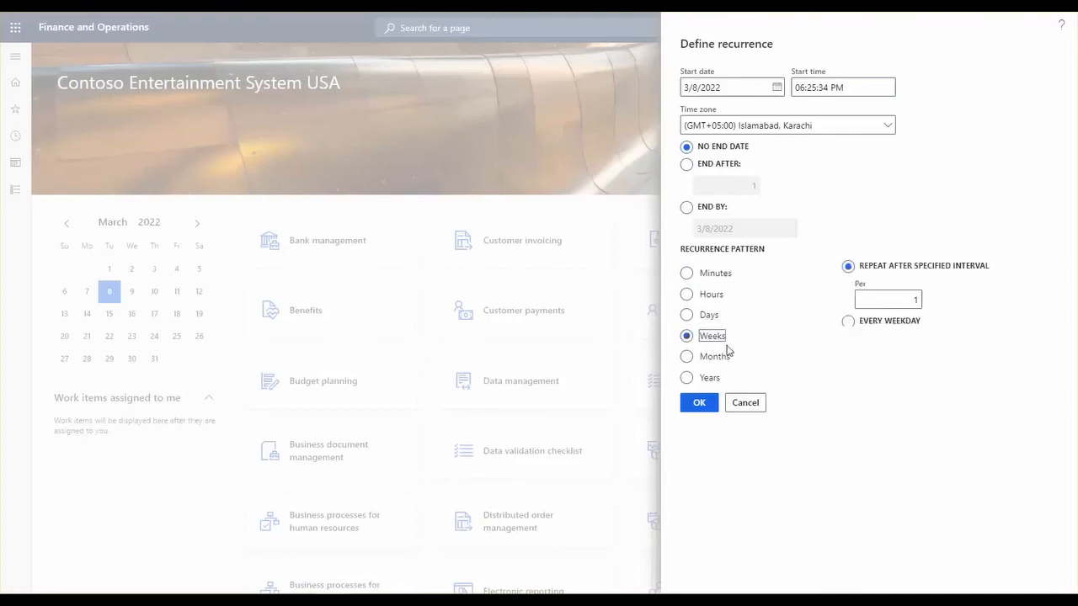
left_click(686, 356)
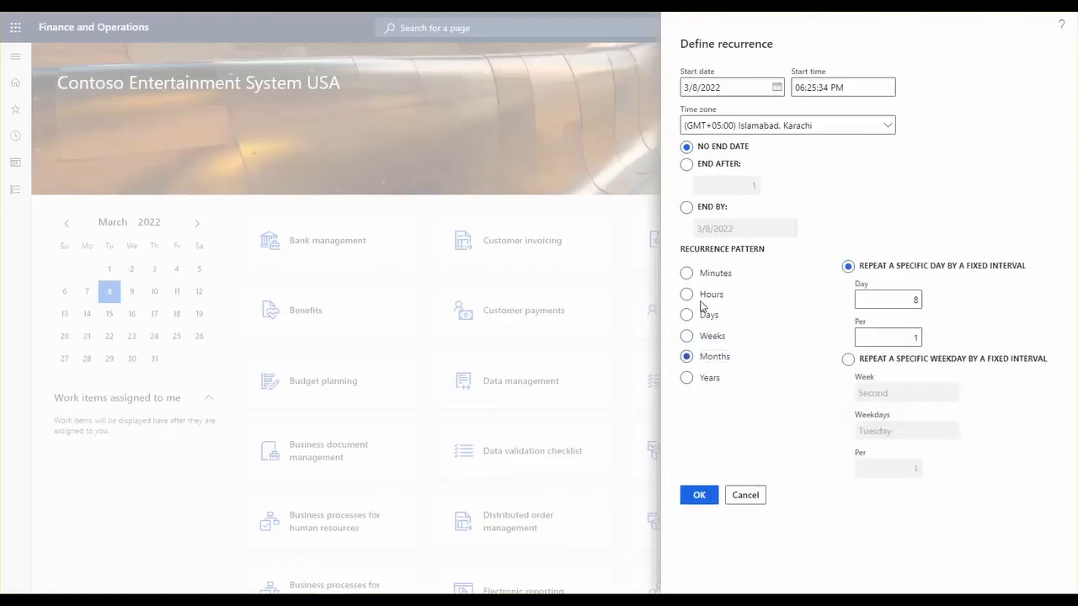
left_click(686, 335)
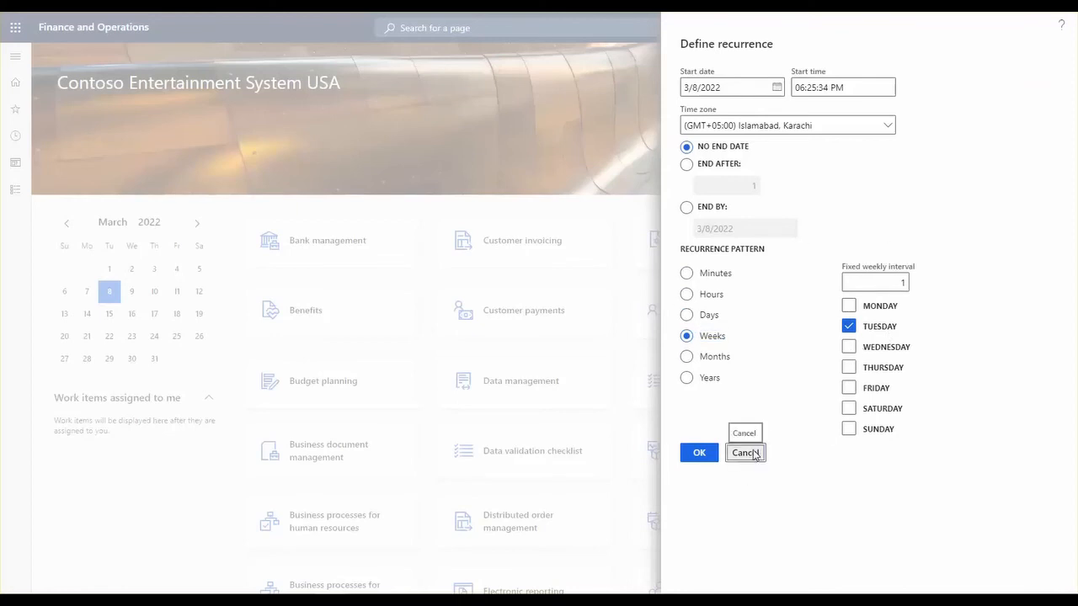
left_click(744, 453)
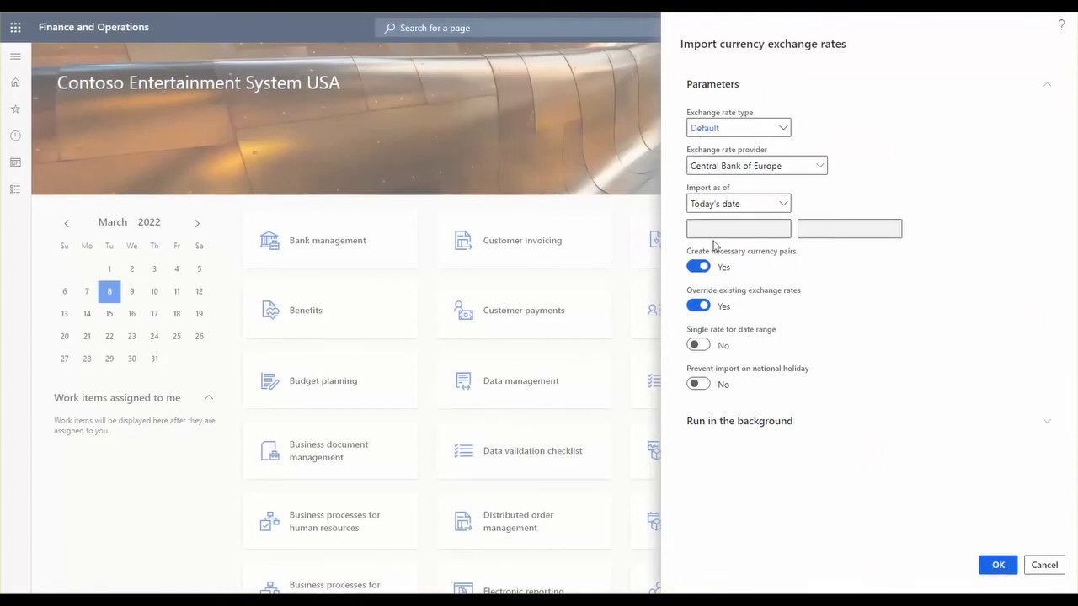
Confirm the import parameters with currency pair creation and overriding on, and run it.
left_click(737, 127)
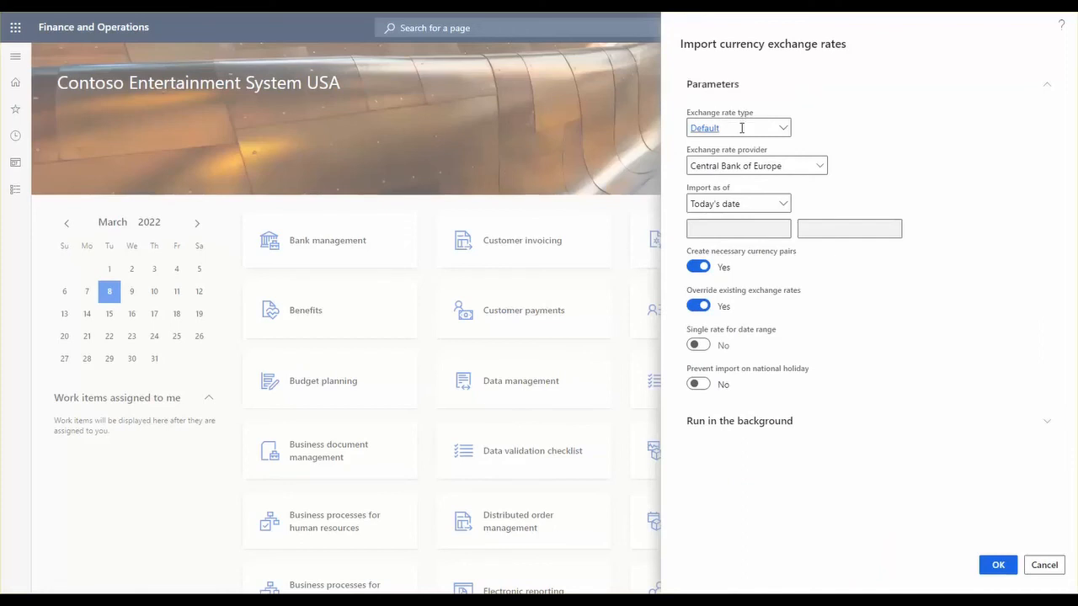
mouse_move(704, 127)
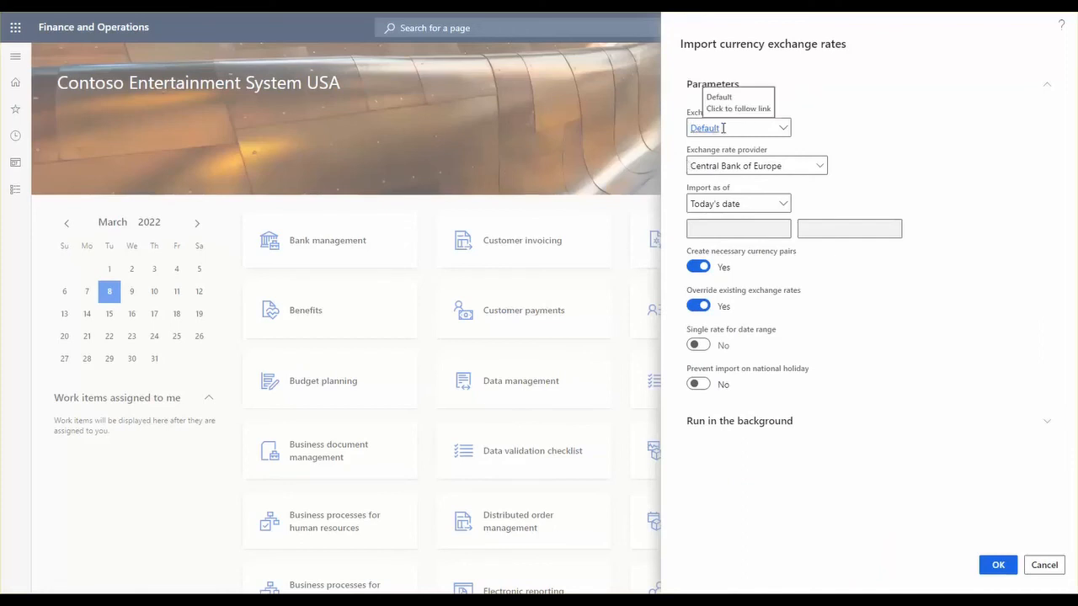
mouse_move(734, 153)
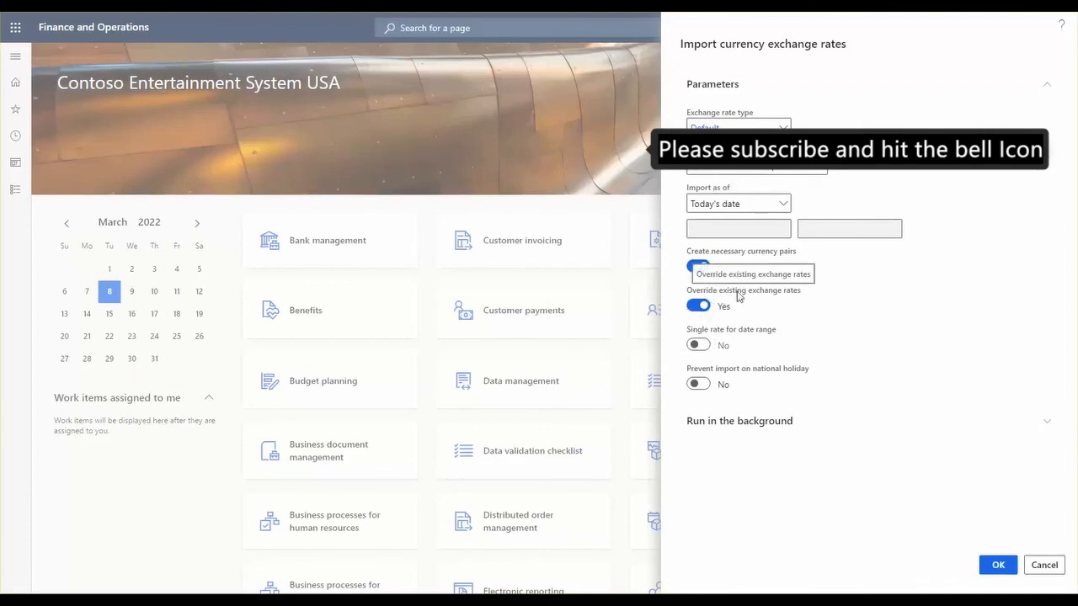
left_click(698, 267)
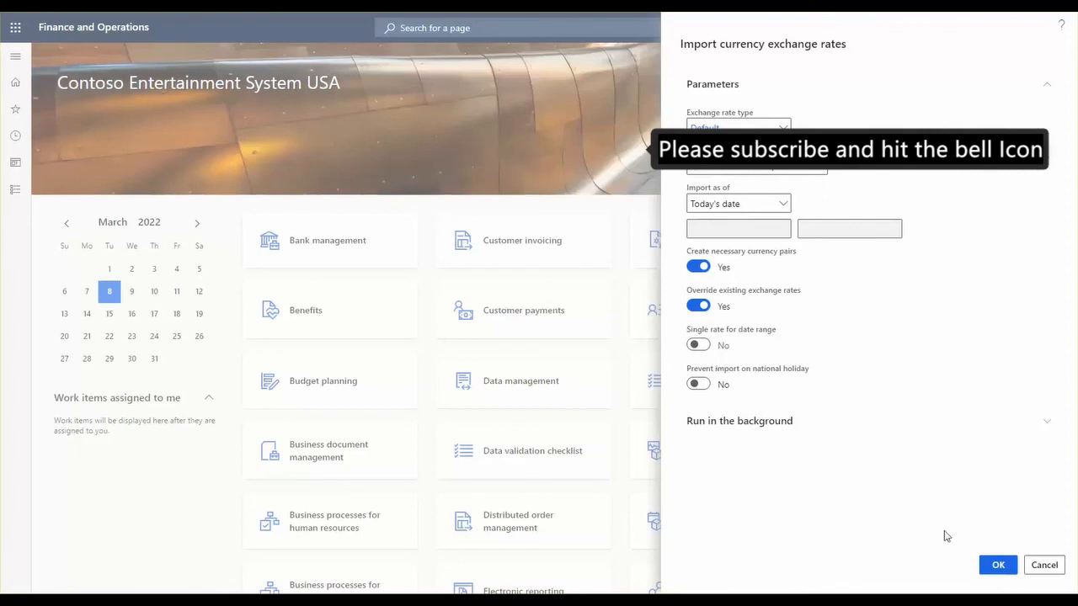
left_click(997, 565)
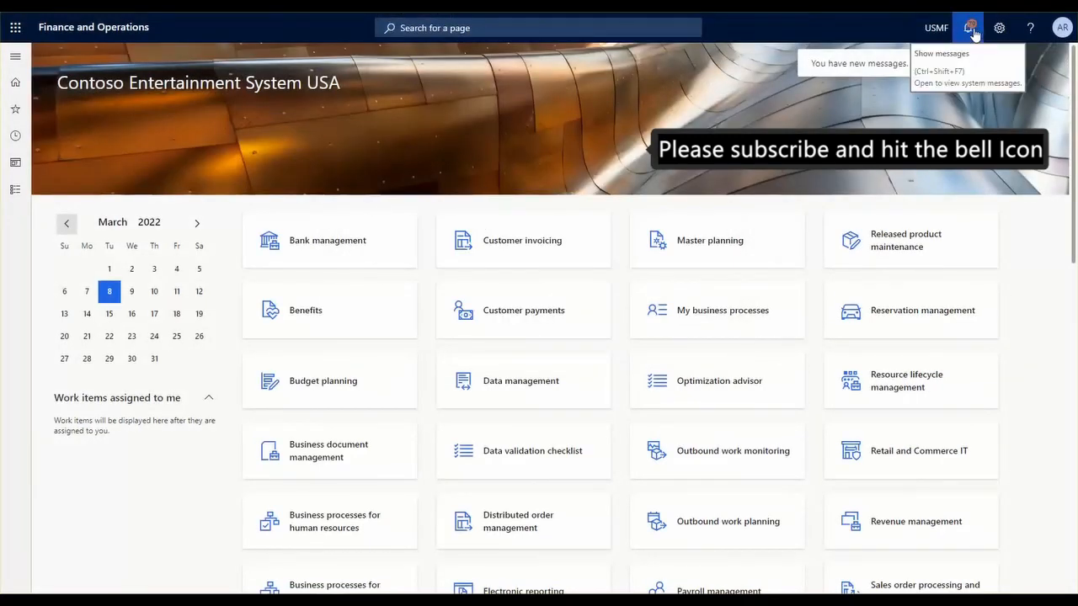
left_click(968, 27)
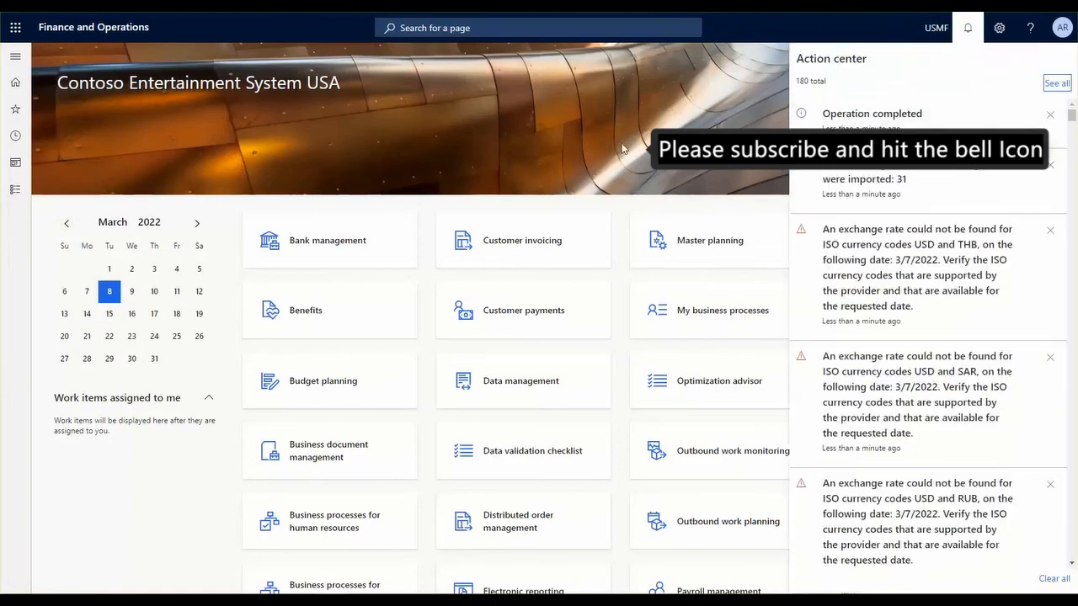
mouse_move(533, 200)
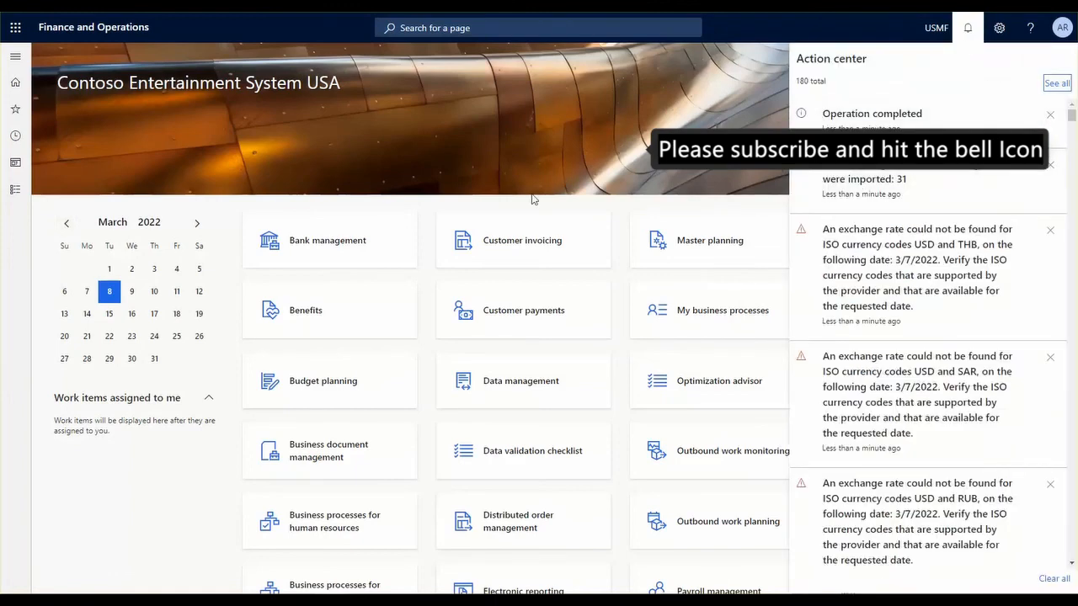
left_click(968, 27)
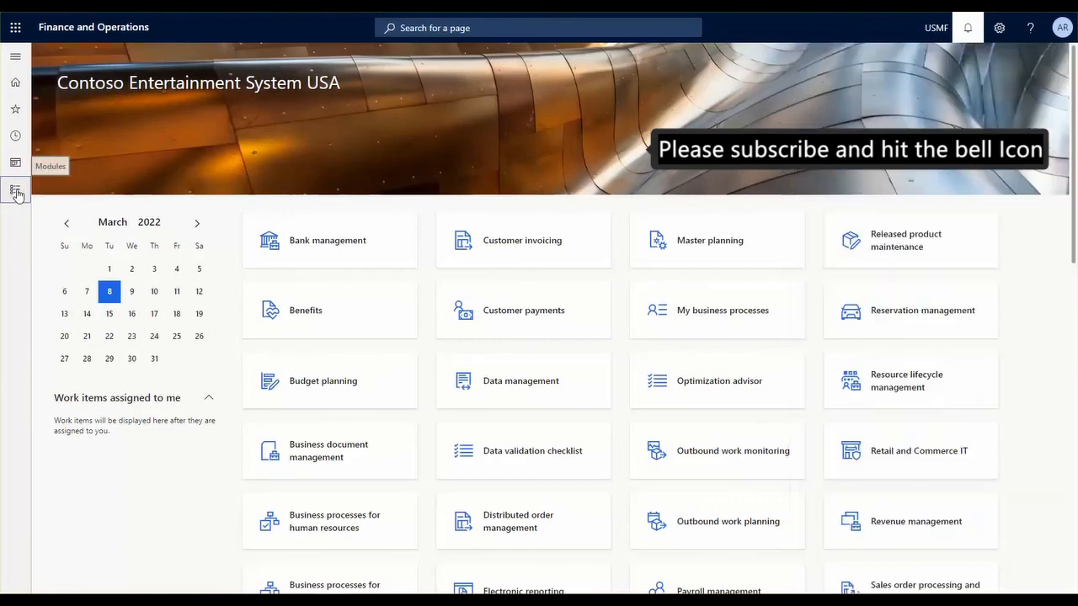
In Currency exchange rates, review imported EUR pairs such as CHF and HKD.
left_click(15, 189)
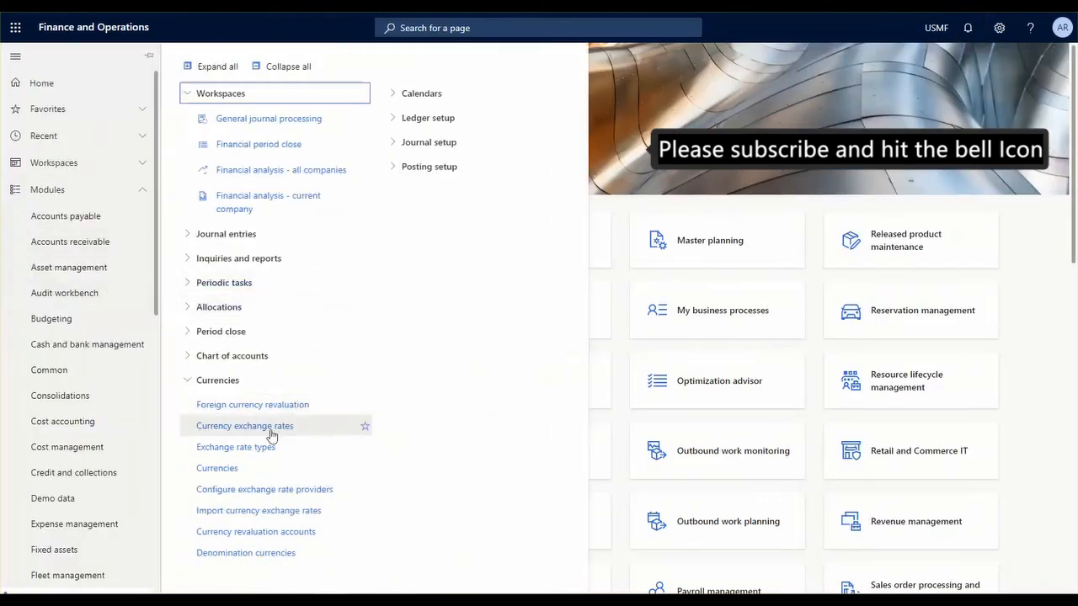
left_click(244, 425)
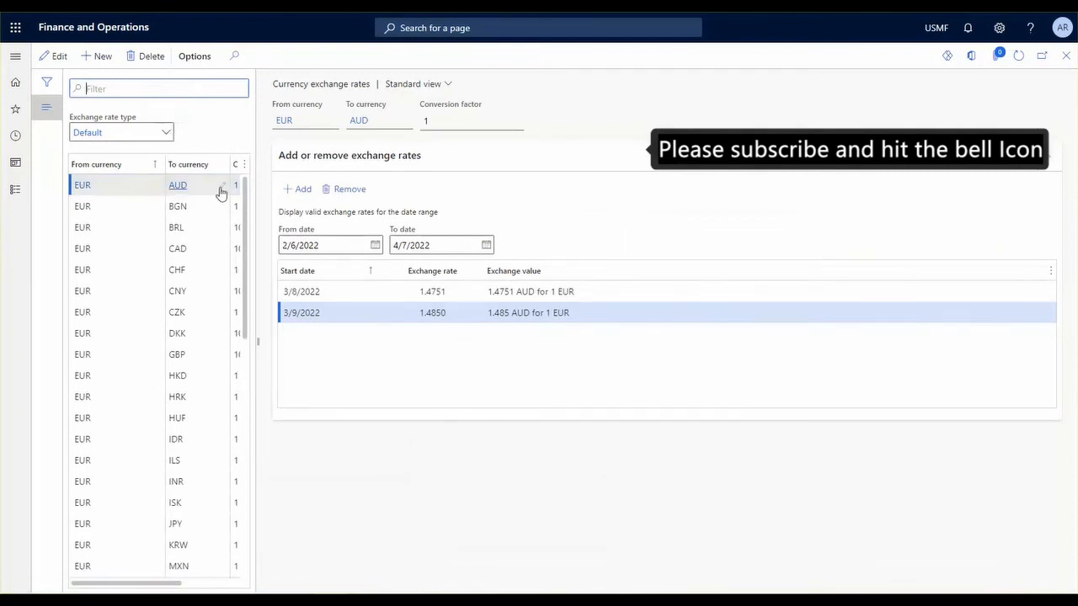
mouse_move(189, 185)
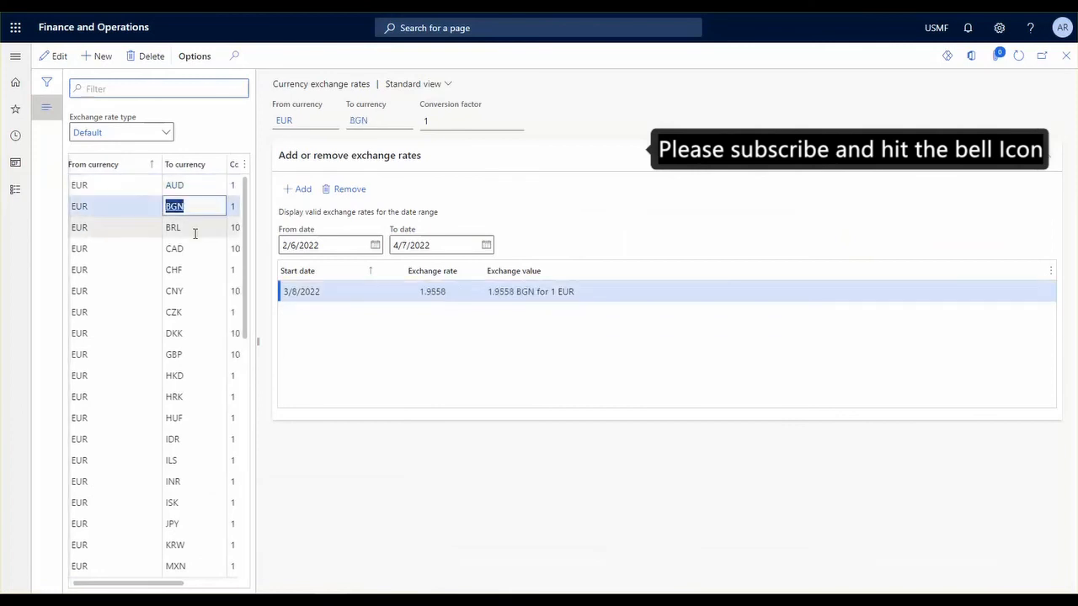
left_click(174, 270)
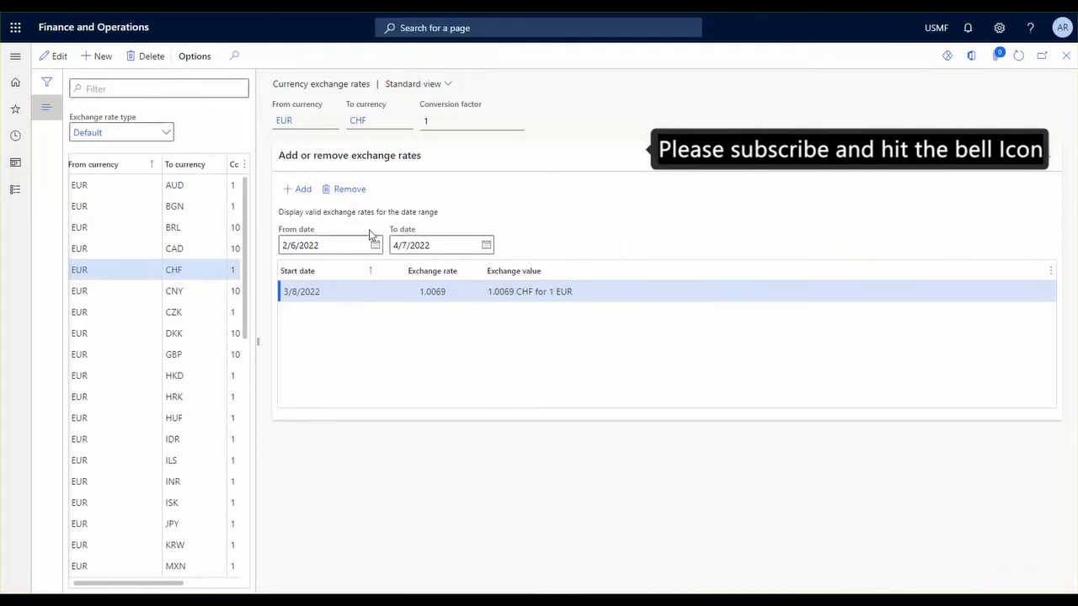
mouse_move(181, 296)
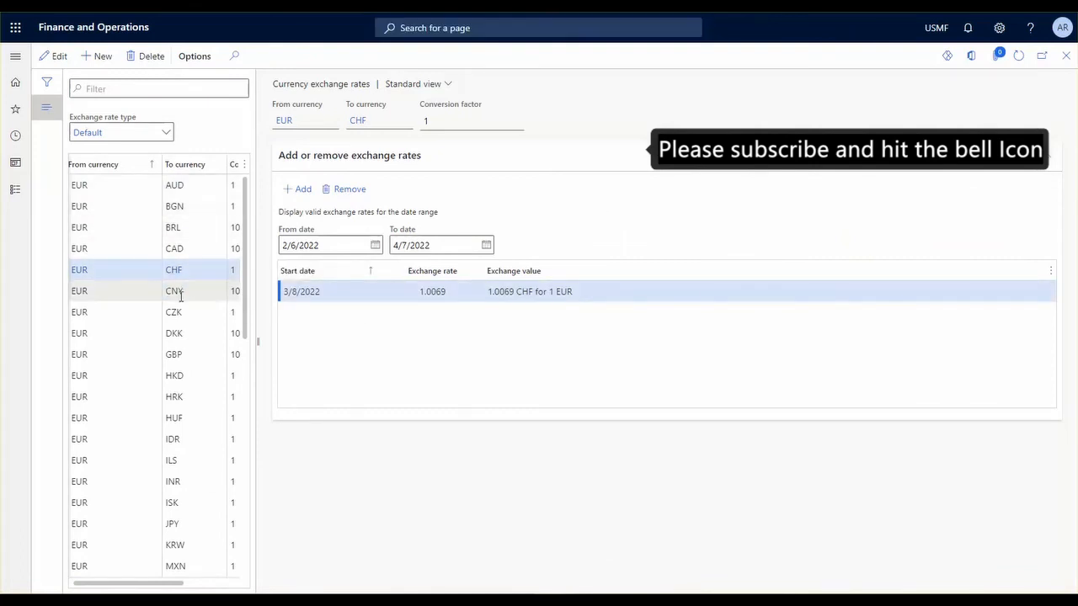
left_click(174, 355)
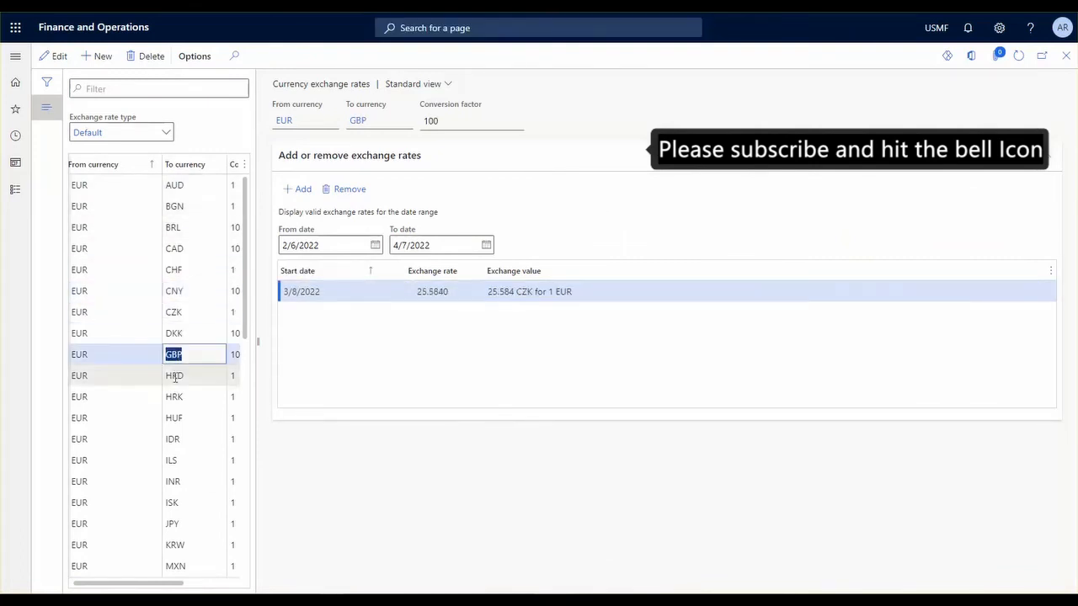
left_click(174, 375)
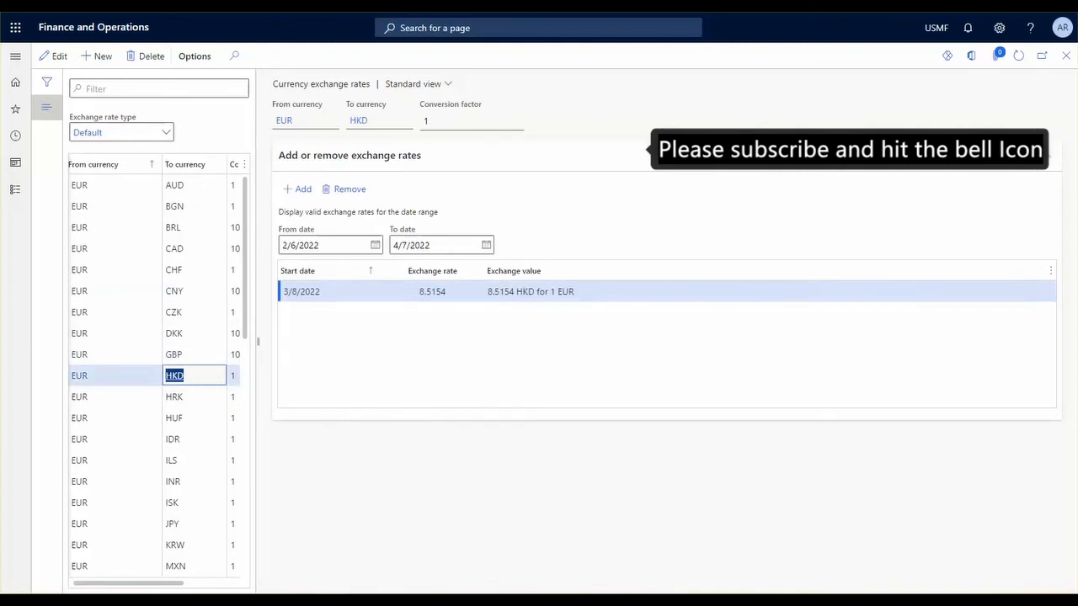